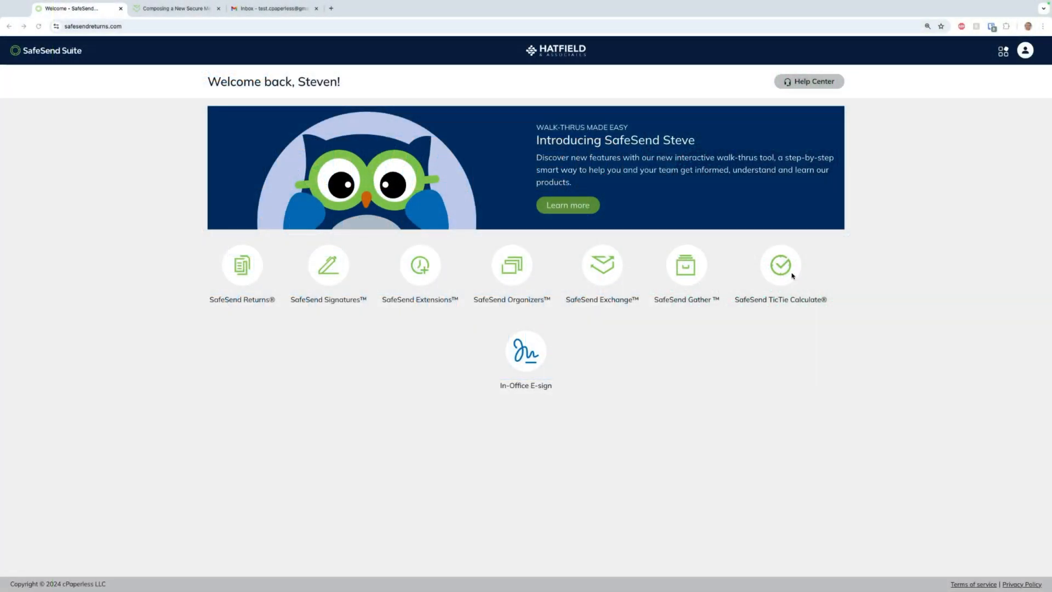
mouse_move(601, 268)
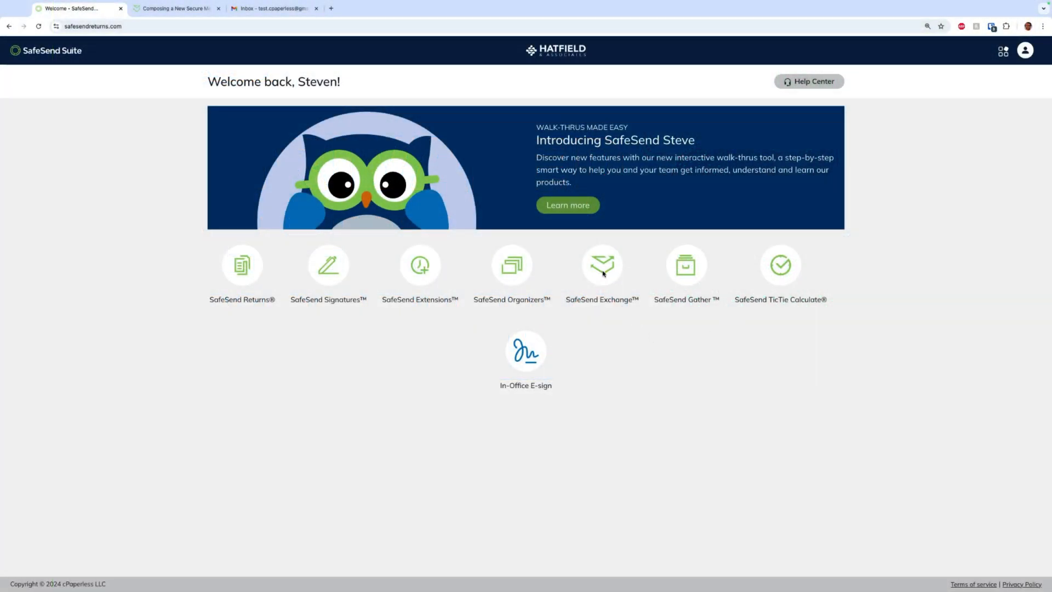
Step: Launch SafeSend Exchange from its tile to see the ref45 message with its organizer PDF
click(601, 264)
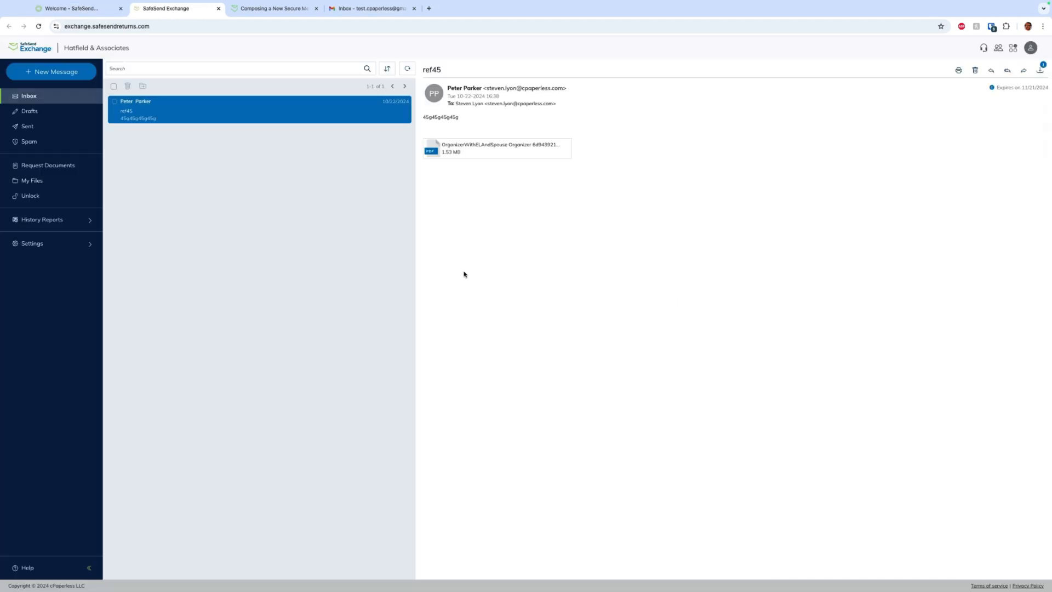
mouse_move(51, 98)
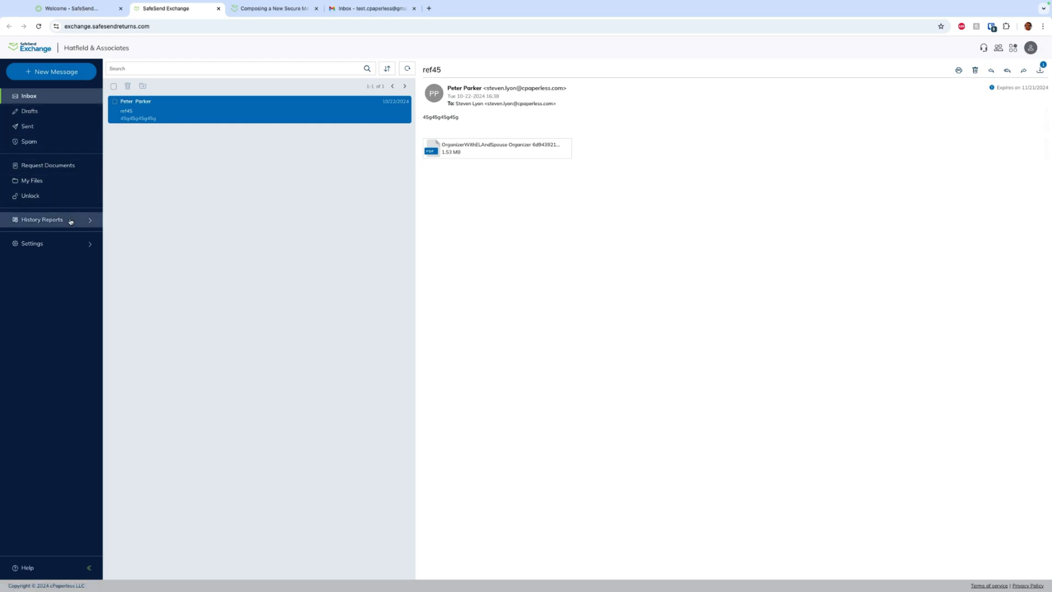
mouse_move(224, 214)
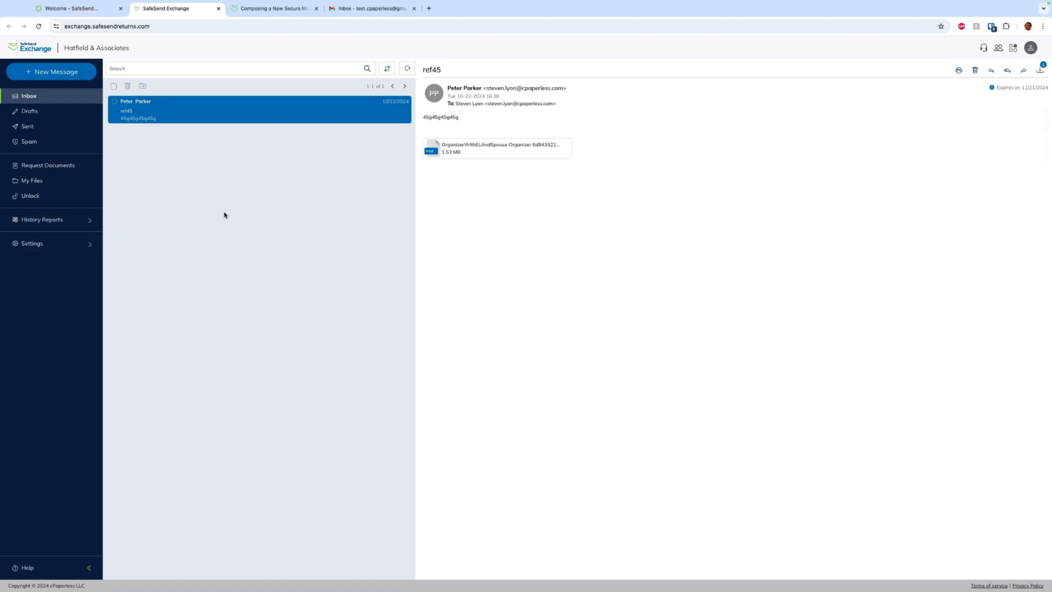
mouse_move(204, 139)
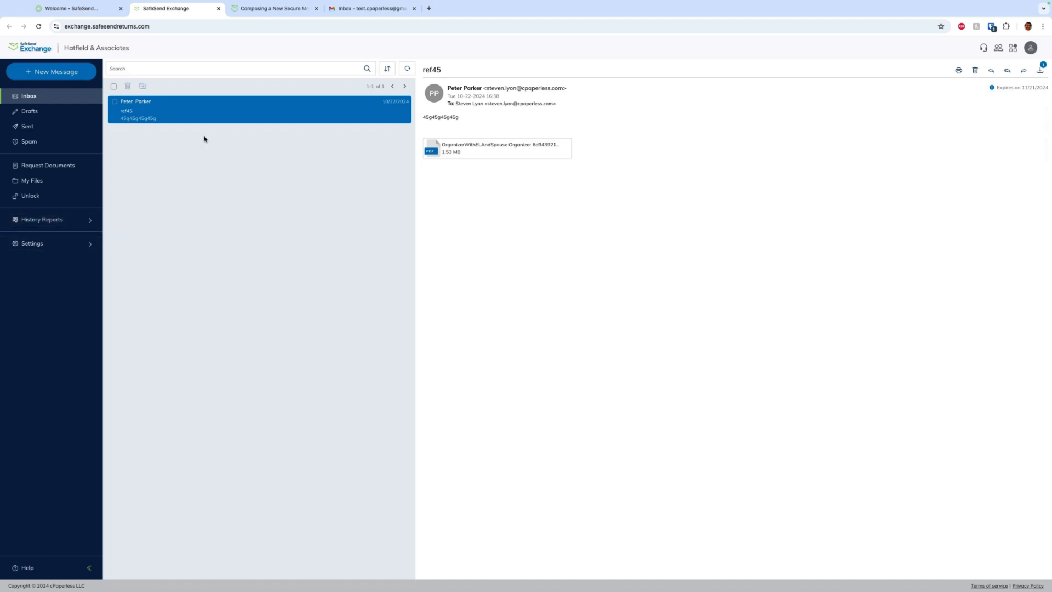
click(51, 72)
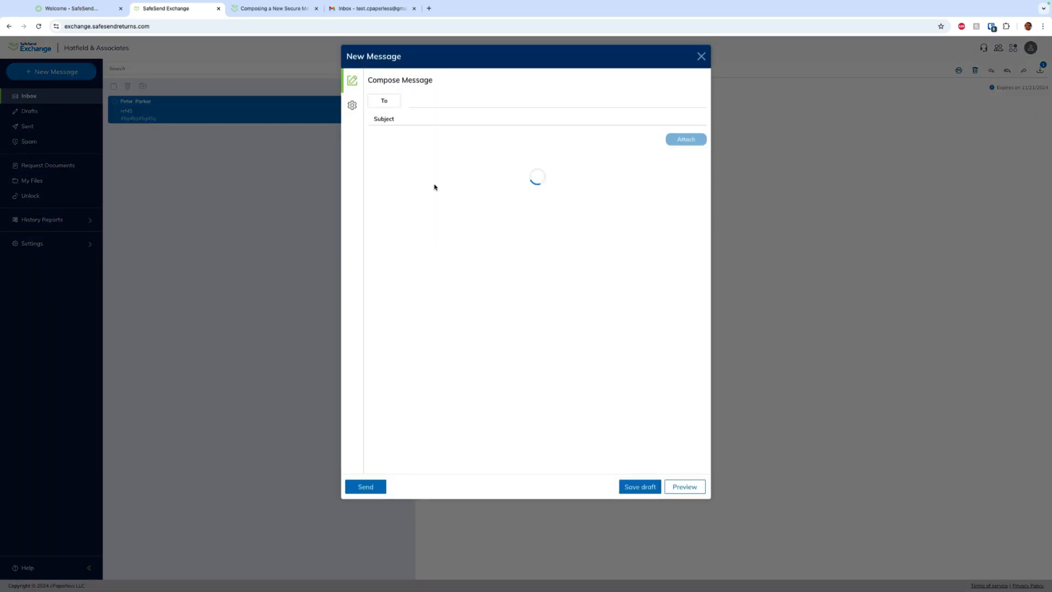
click(556, 99)
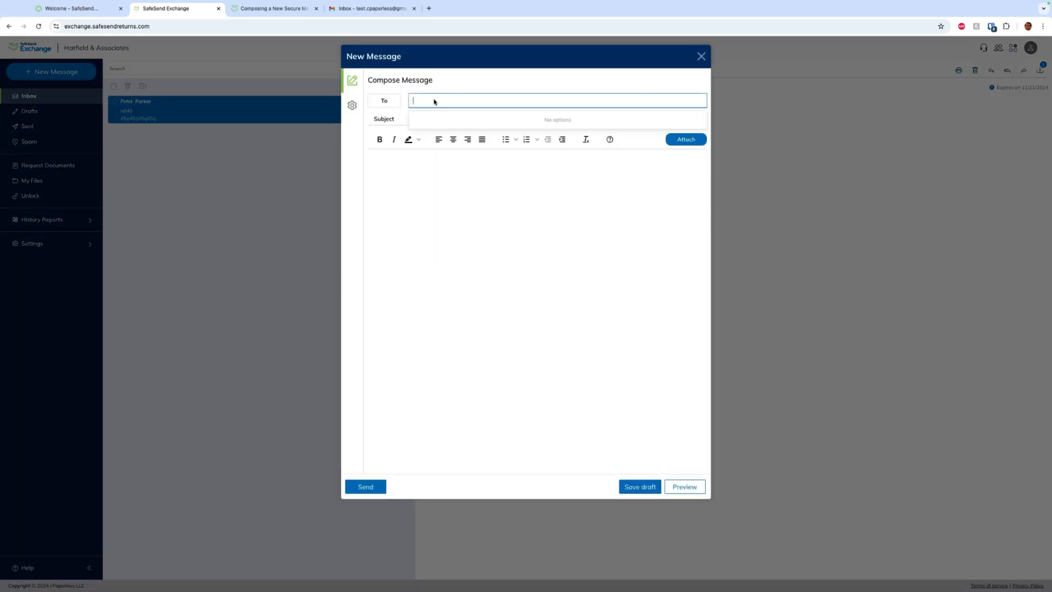
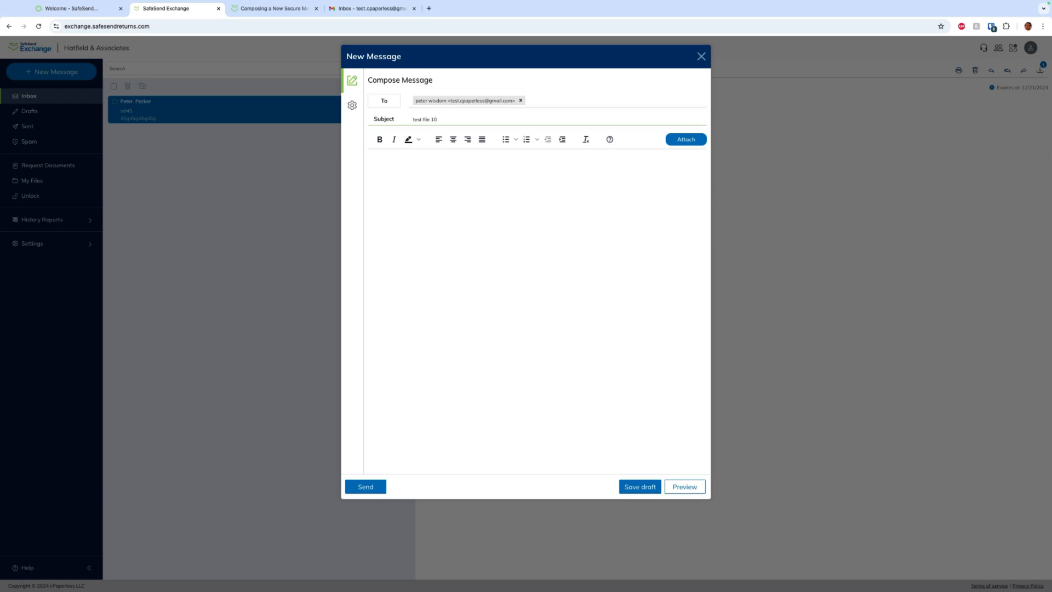
click(684, 139)
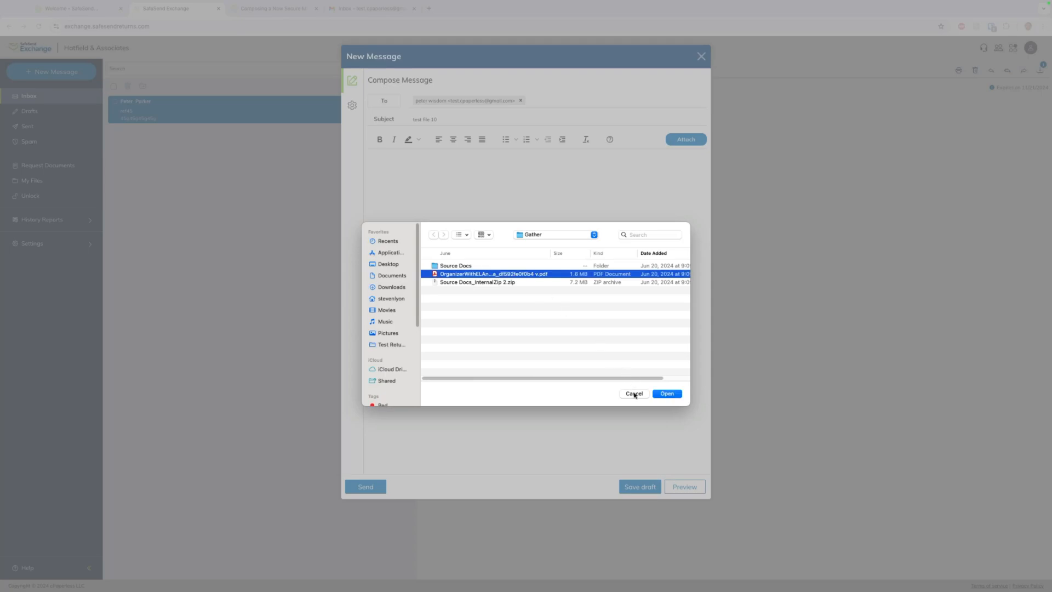
click(666, 393)
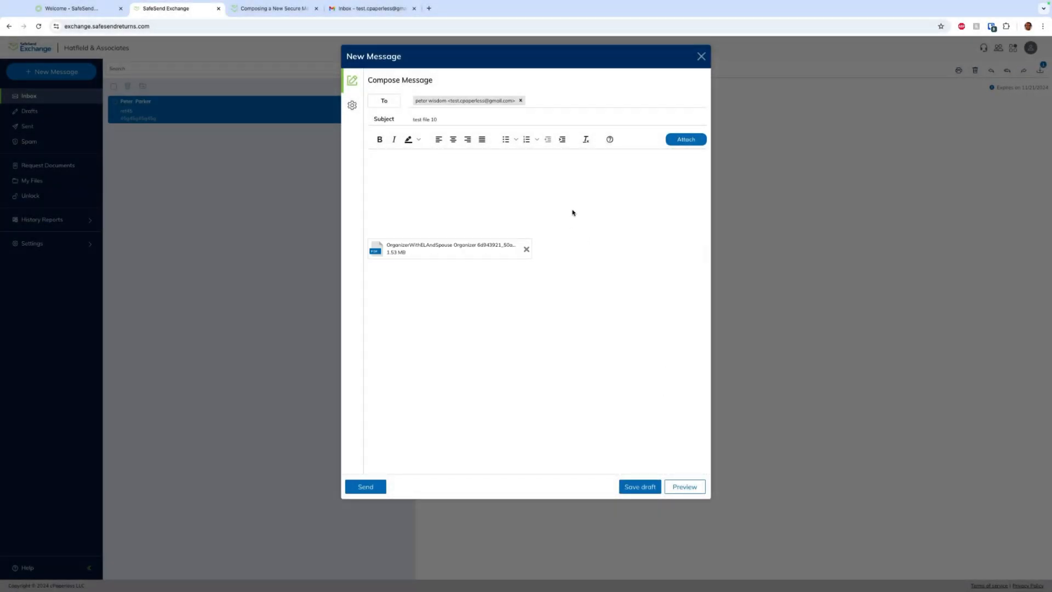
text(pl)
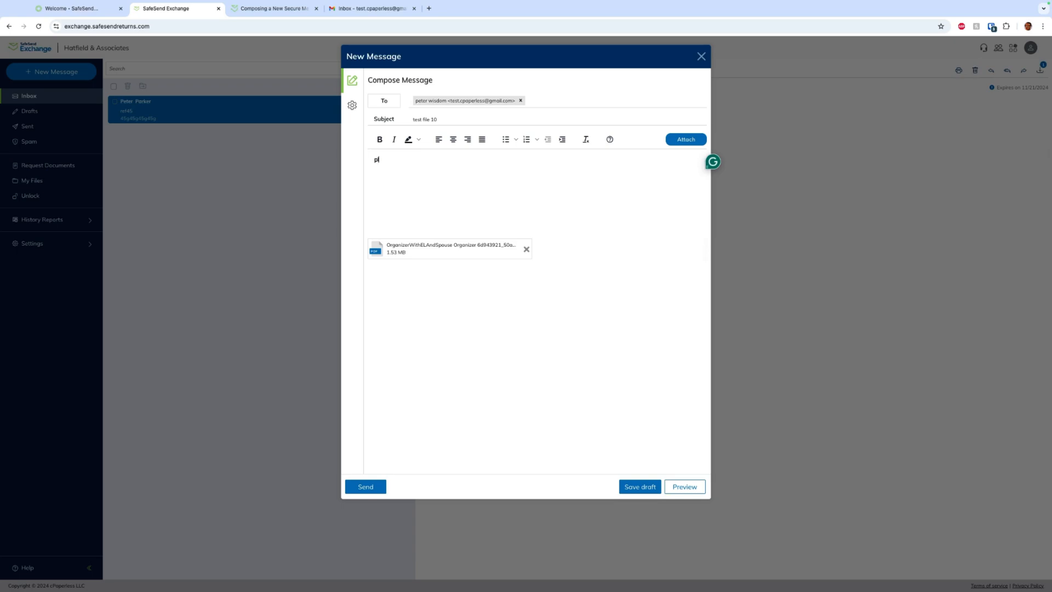
Step: Review the message options, keeping Question & Answer as the verification method
click(352, 105)
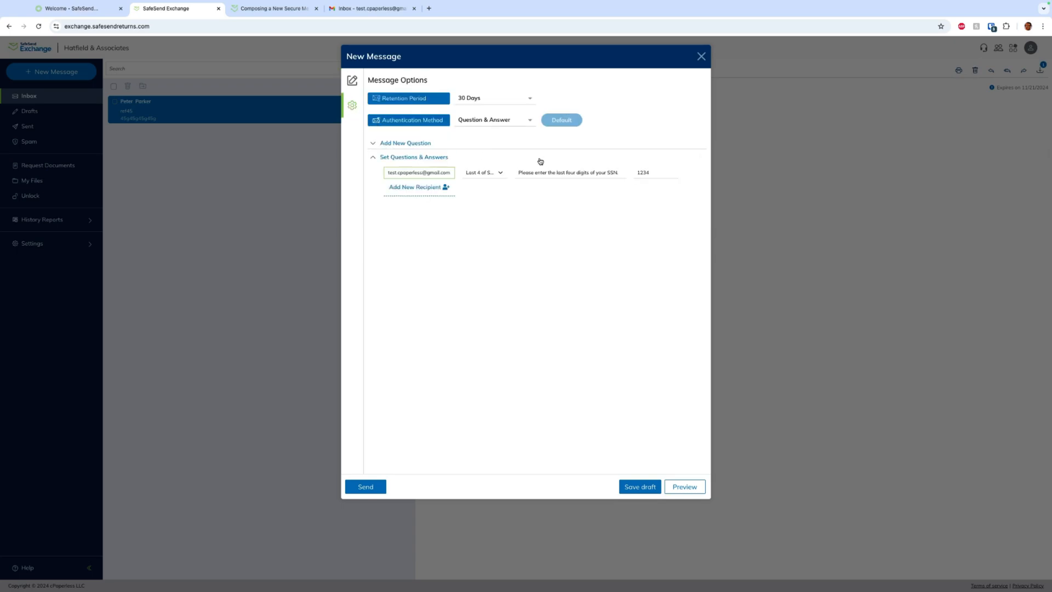
mouse_move(571, 160)
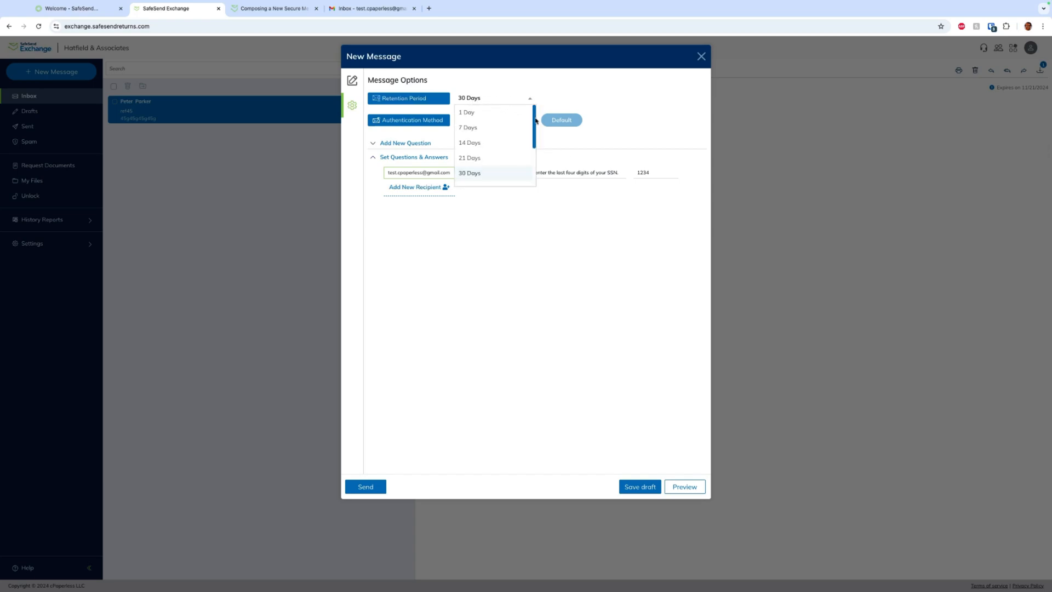
scroll(down, 3)
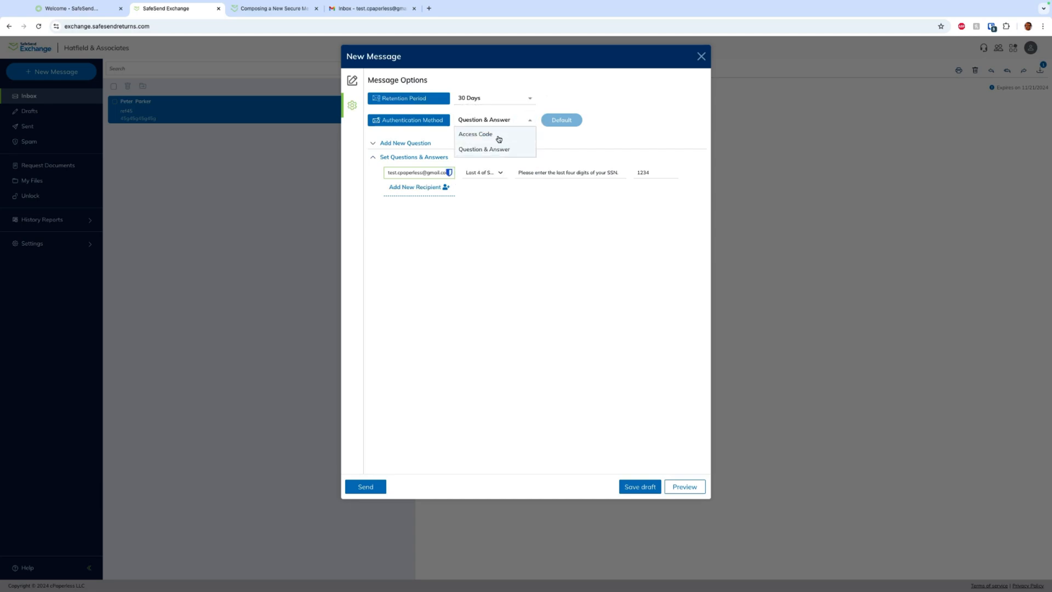
click(404, 143)
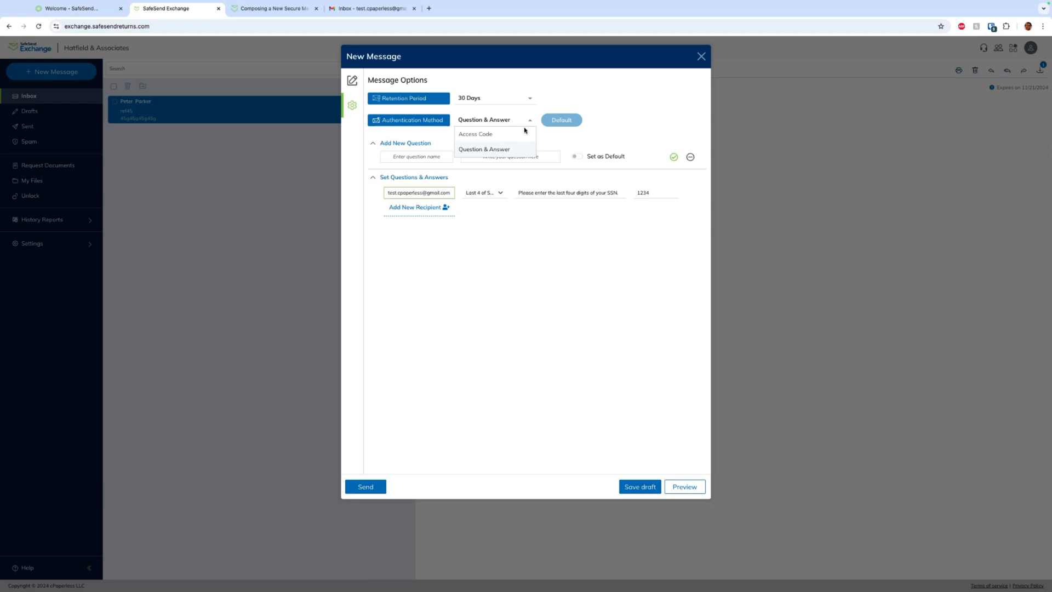
click(484, 149)
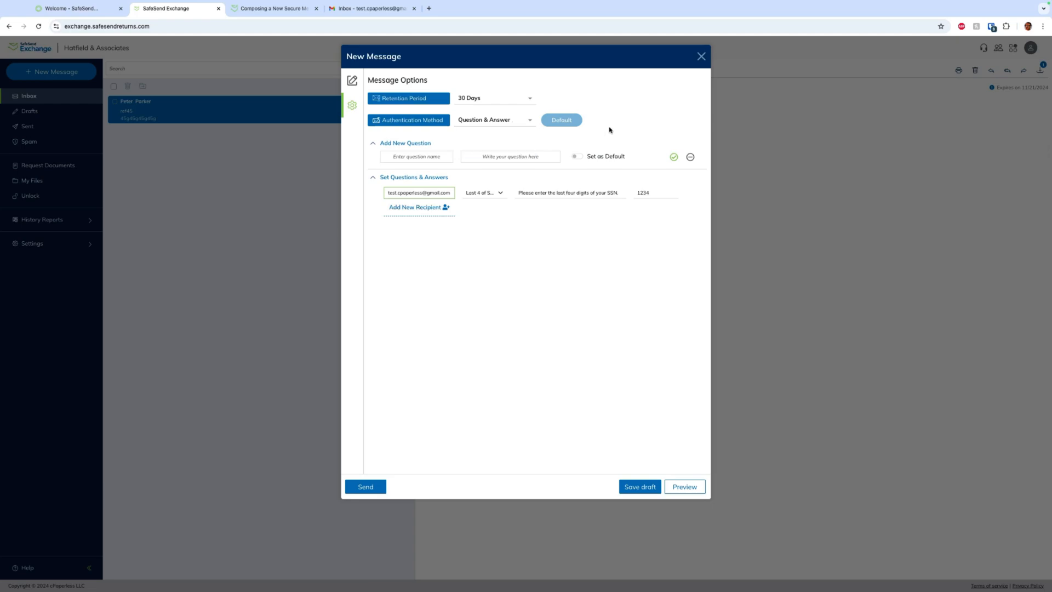
click(484, 192)
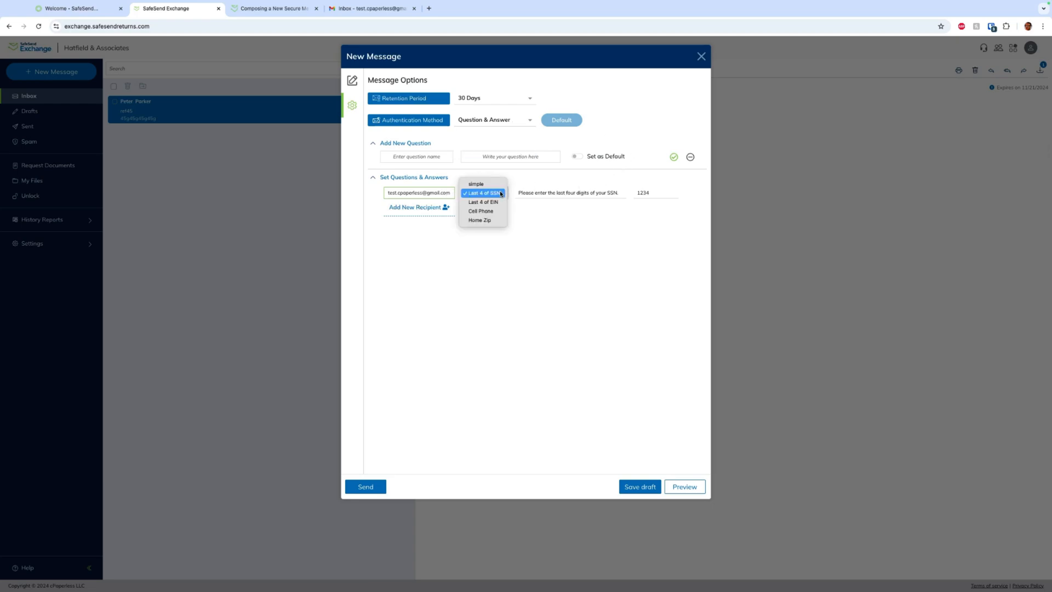
mouse_move(482, 202)
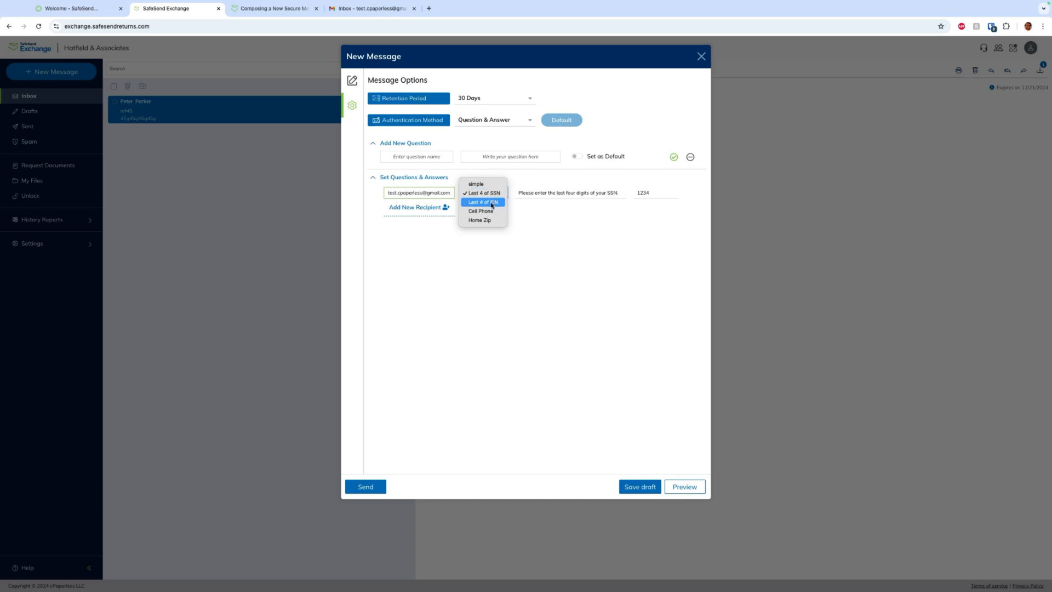
mouse_move(480, 220)
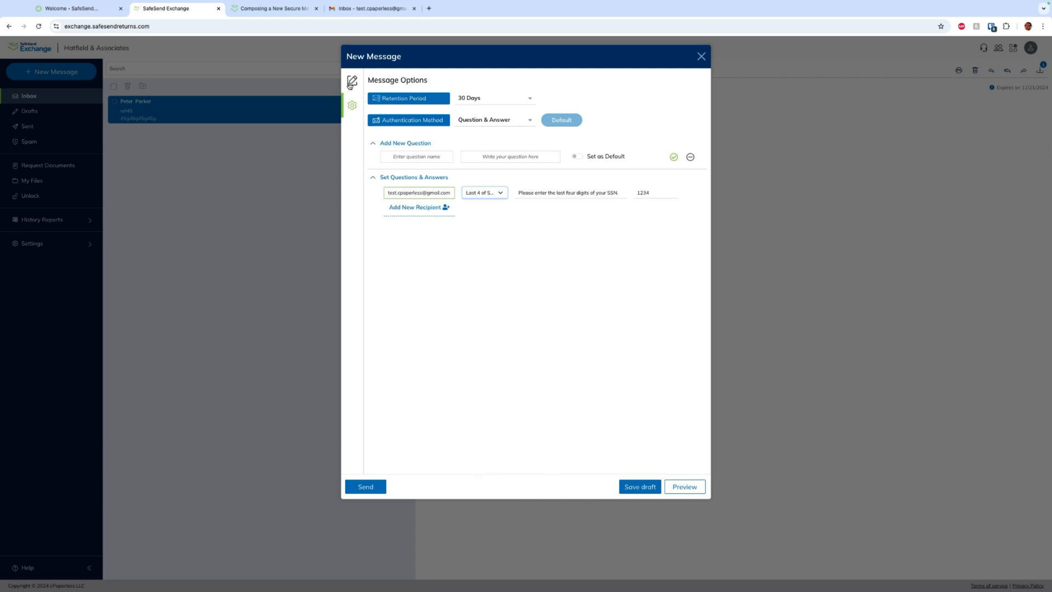
Step: Send 'test file 10' and follow the client's Gmail download link to the verification page
click(701, 56)
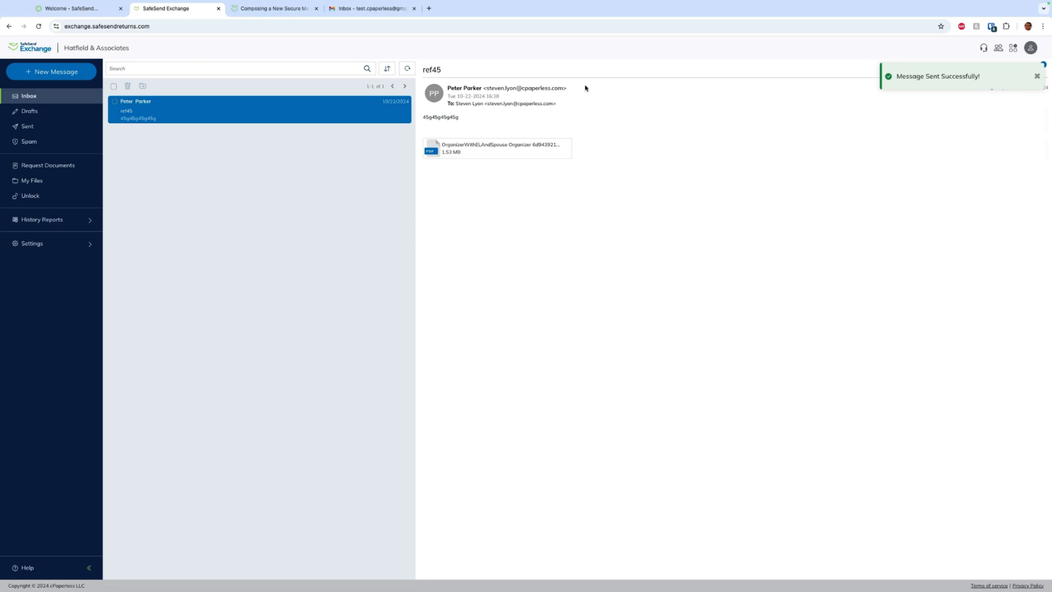
click(369, 8)
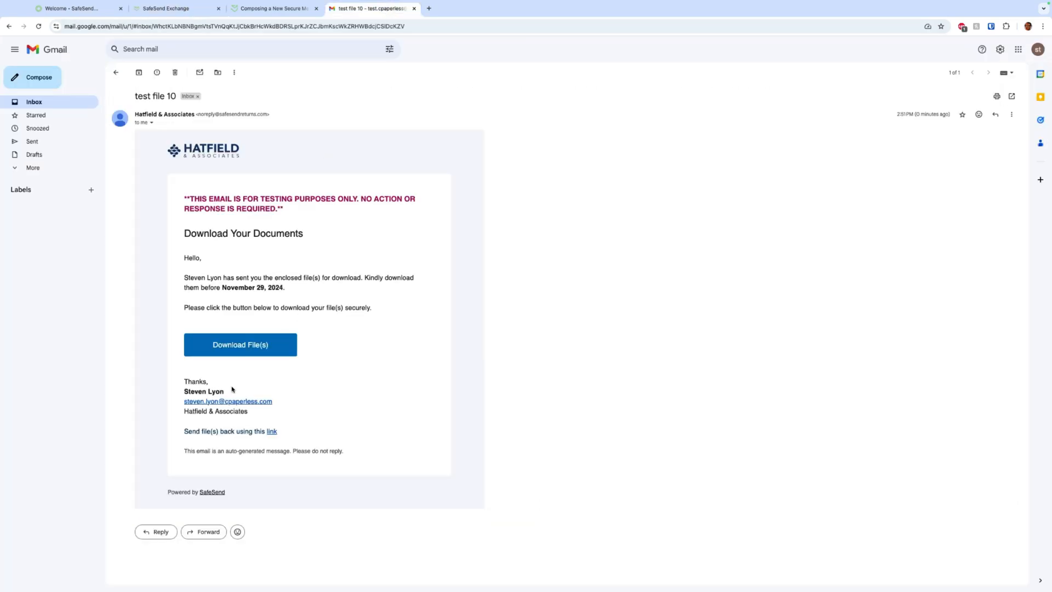
click(240, 344)
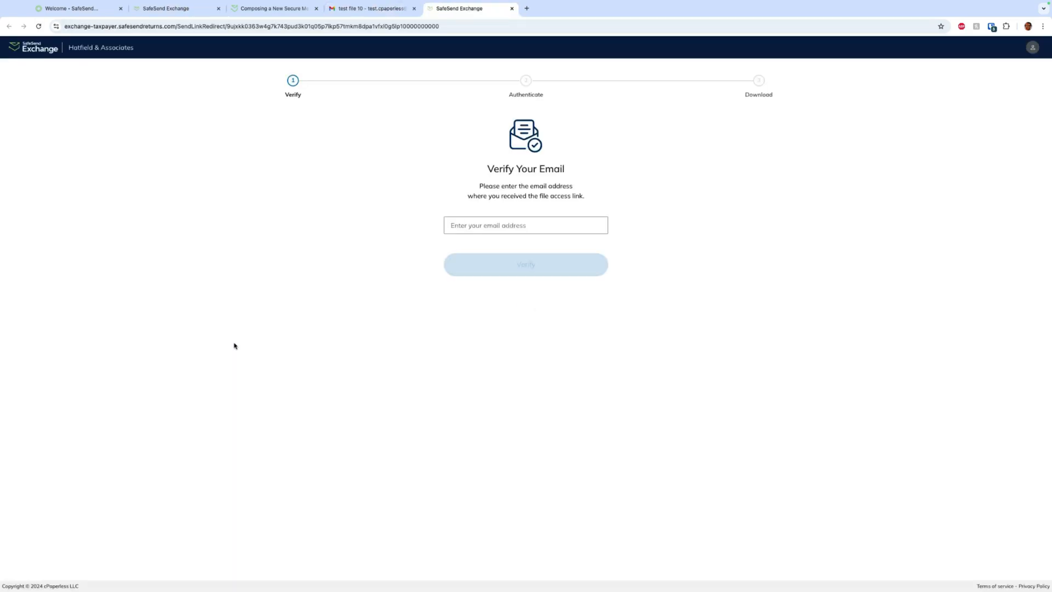
click(525, 264)
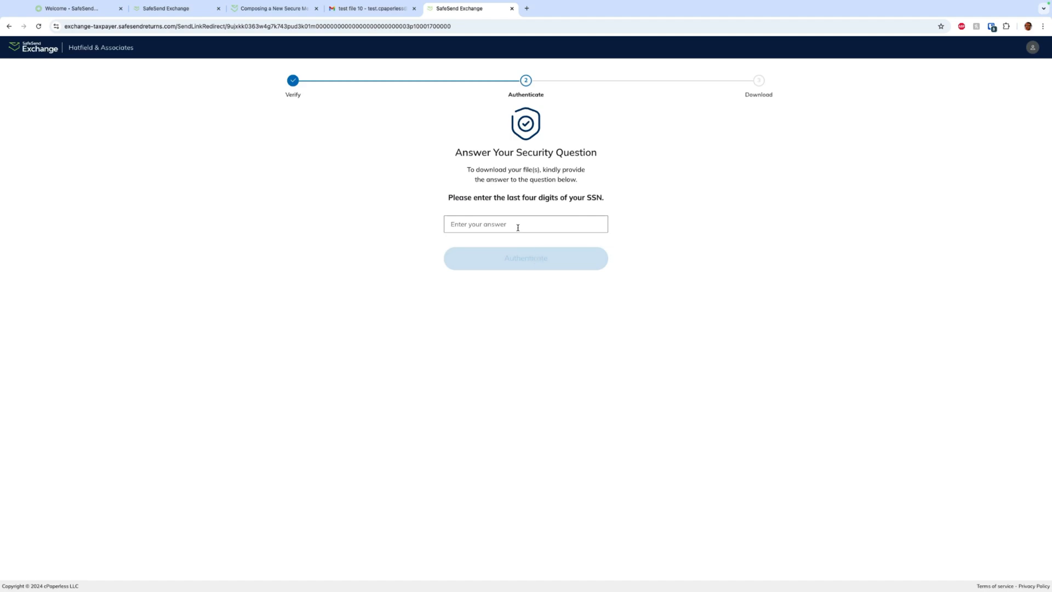
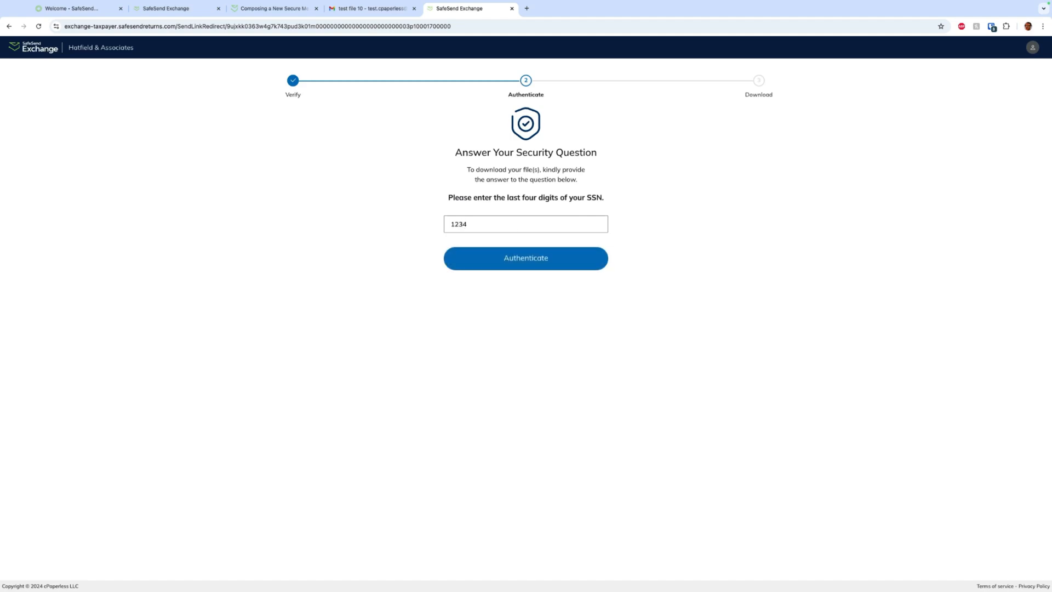
click(526, 258)
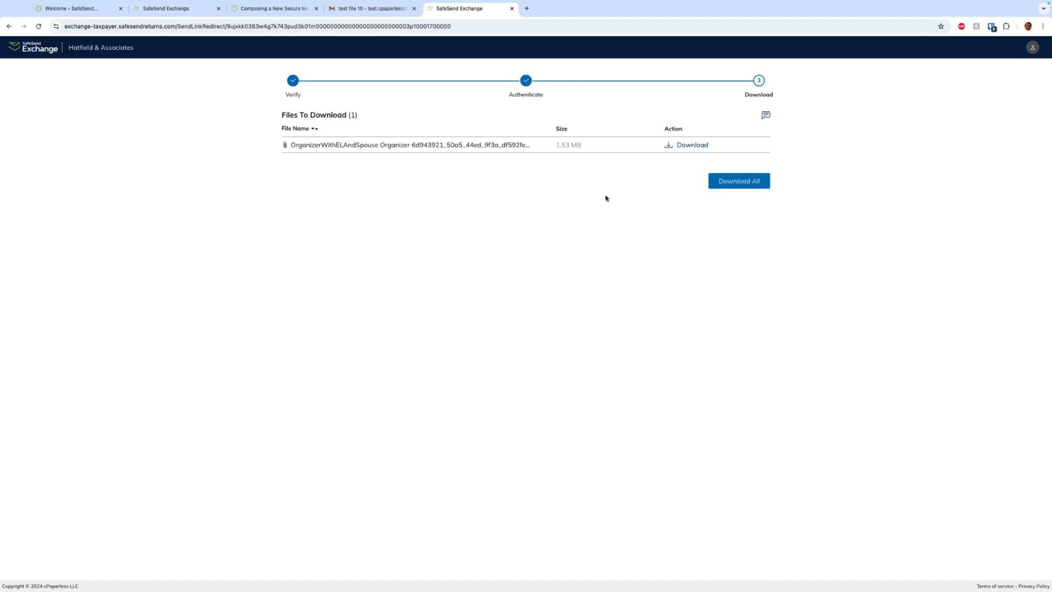
mouse_move(759, 129)
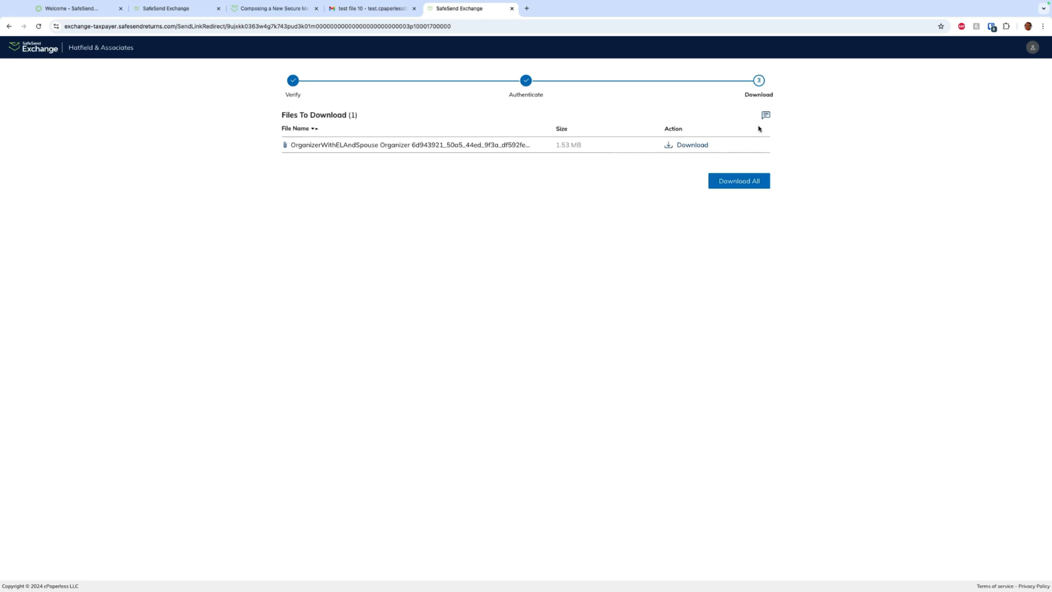
click(765, 115)
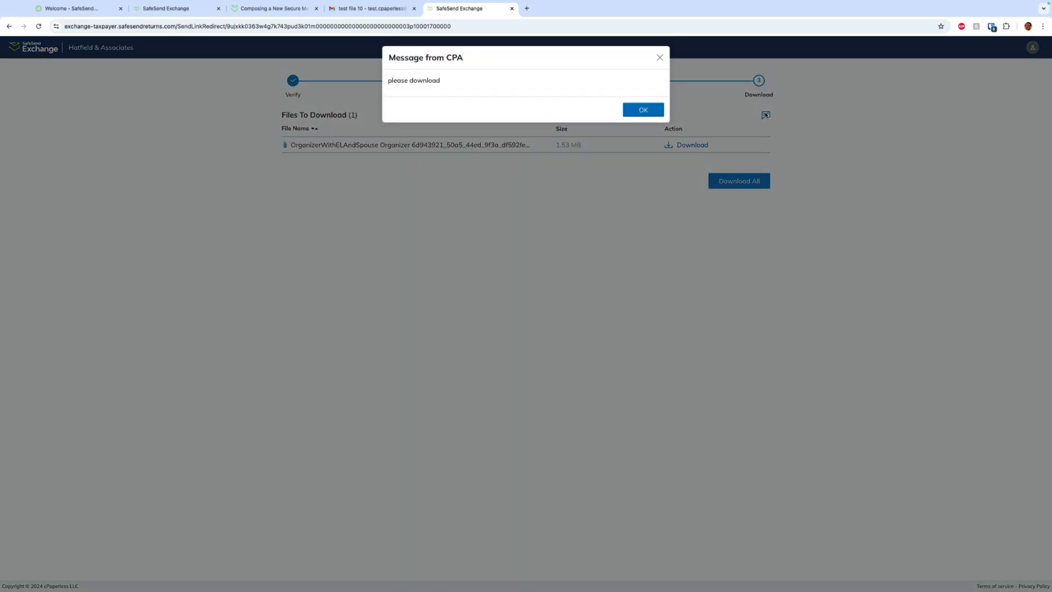
click(642, 110)
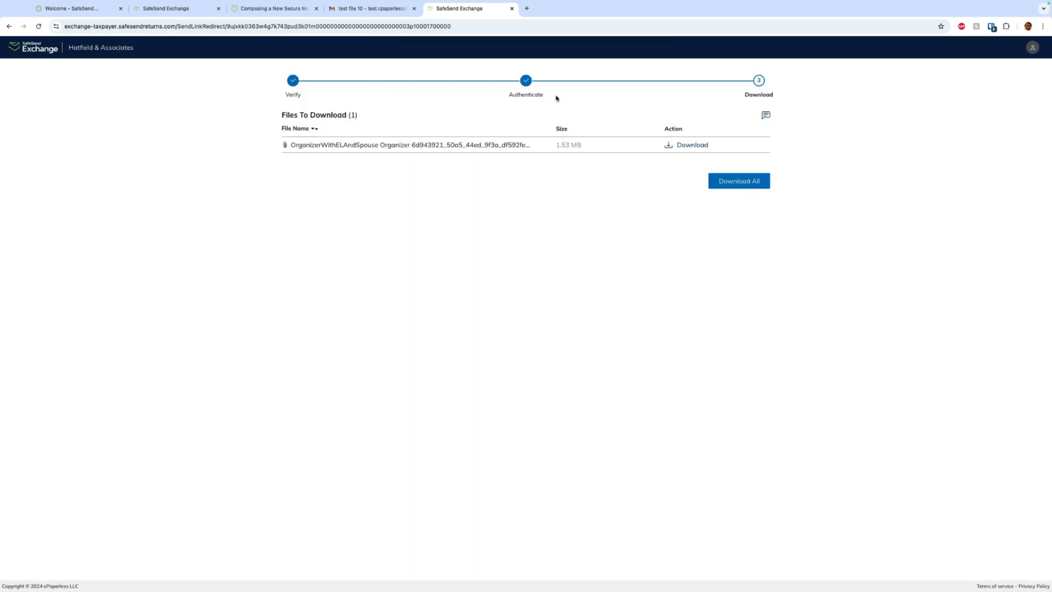
Step: Return to the firm's tab and open Sent > Request Documents, showing DRL 80 at 1 of 4
click(176, 8)
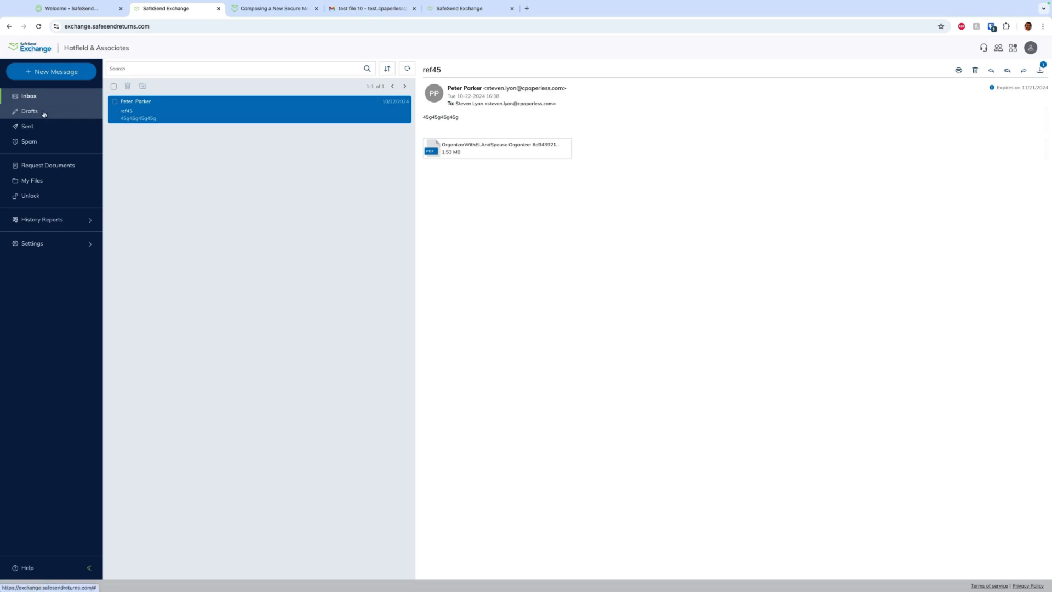
click(27, 126)
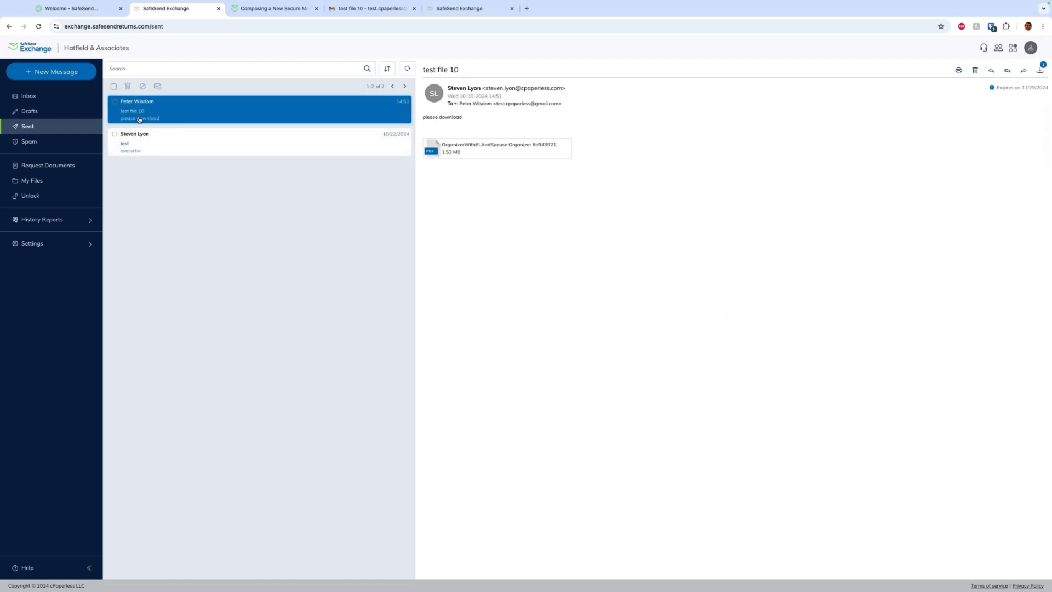
click(48, 165)
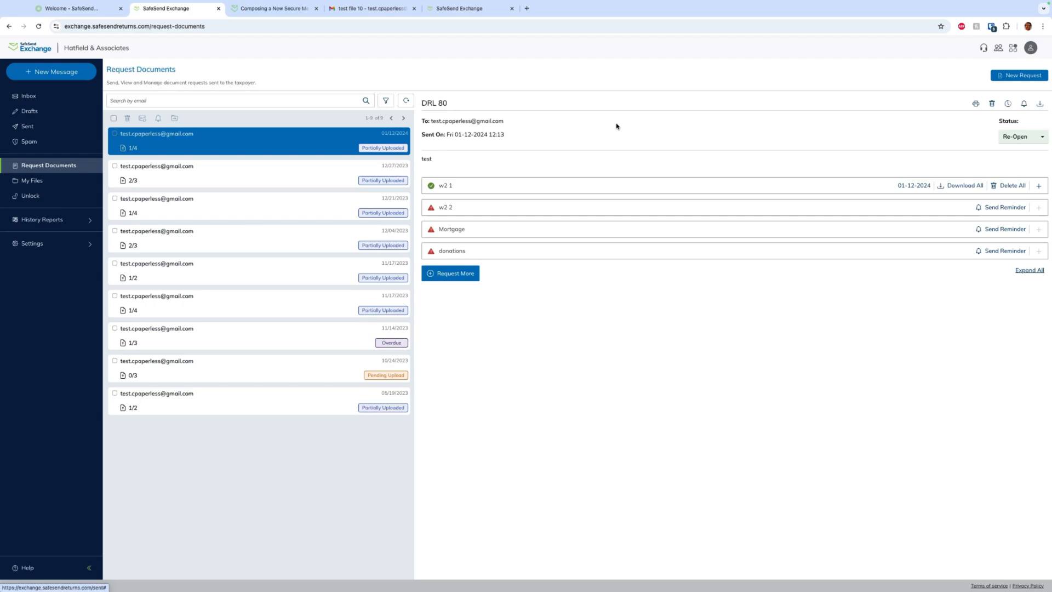
click(1019, 75)
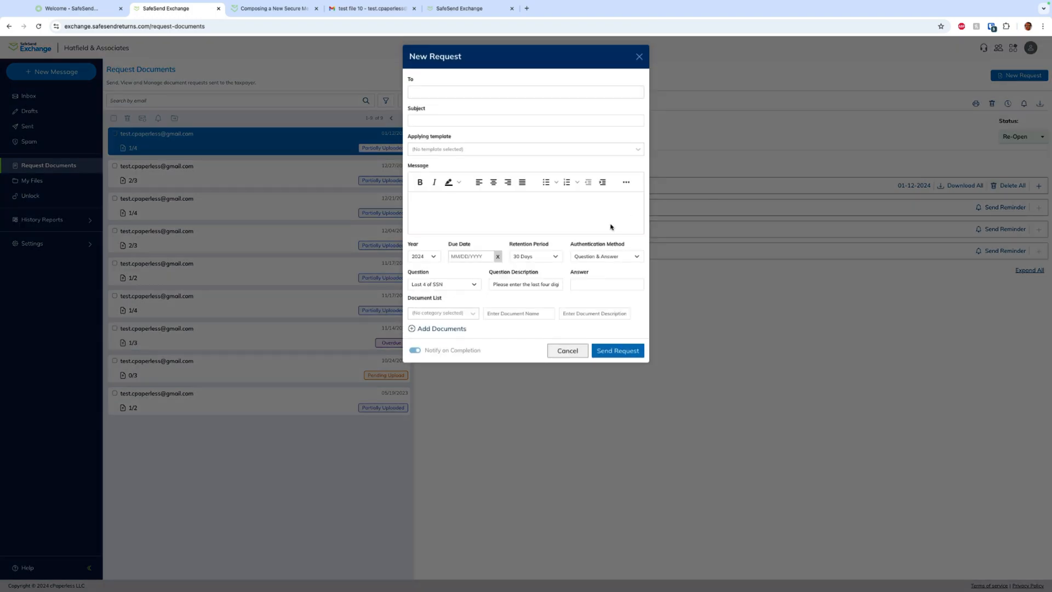
mouse_move(480, 122)
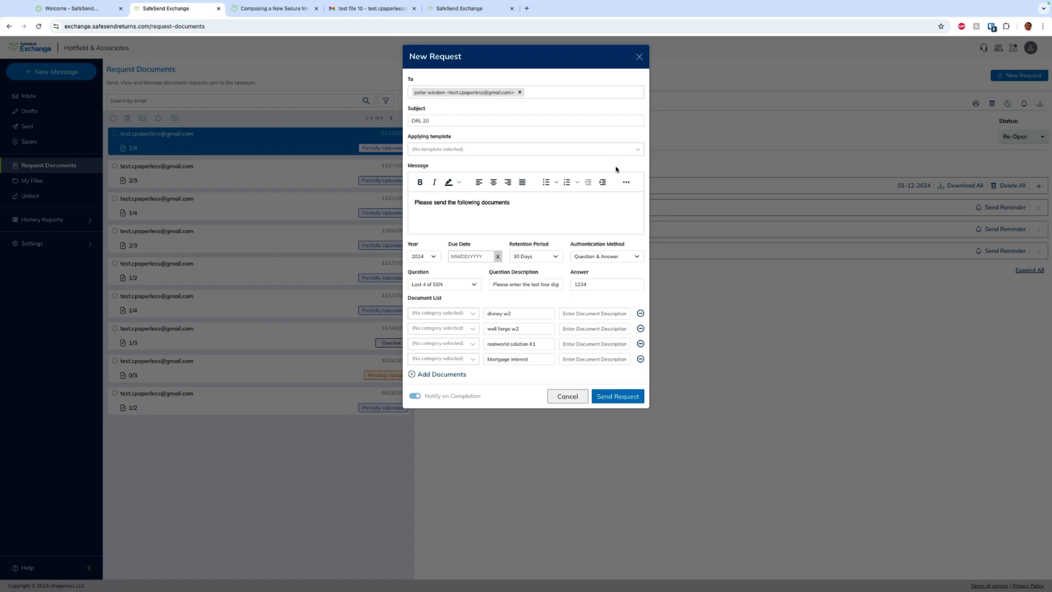
mouse_move(483, 100)
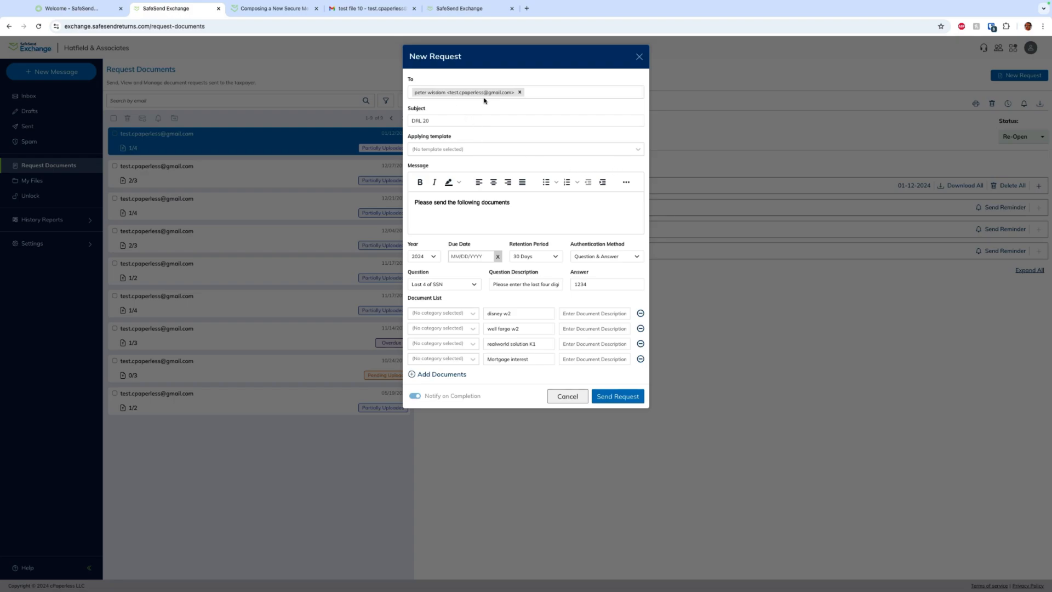
mouse_move(458, 144)
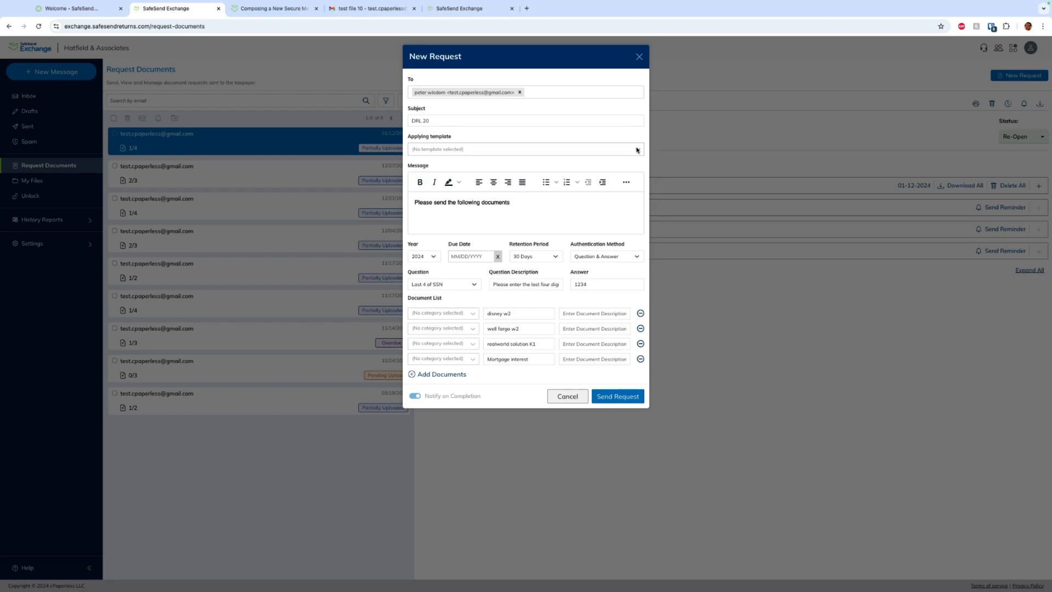
mouse_move(605, 169)
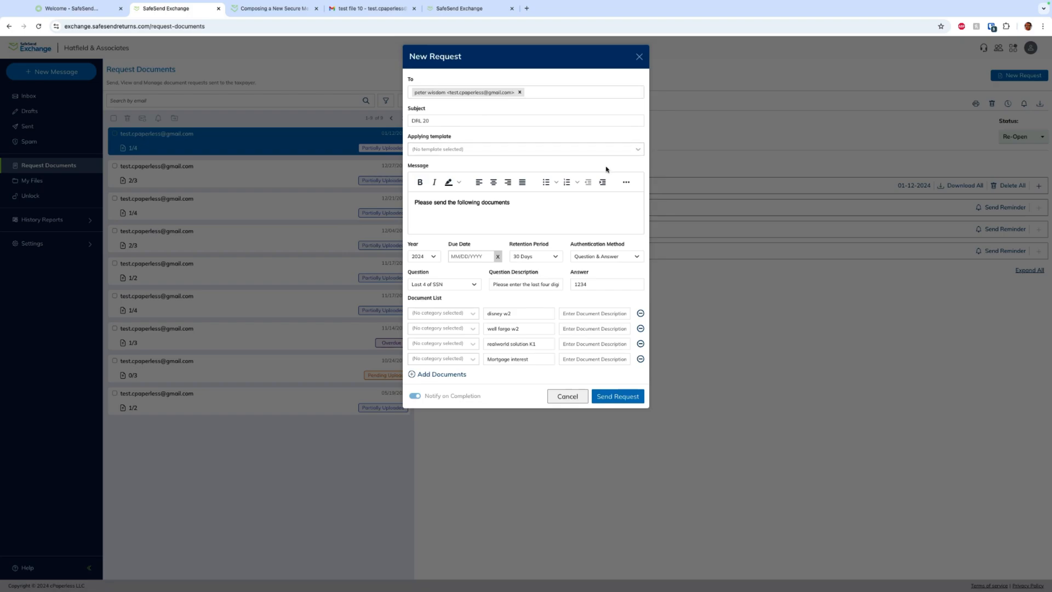
mouse_move(452, 281)
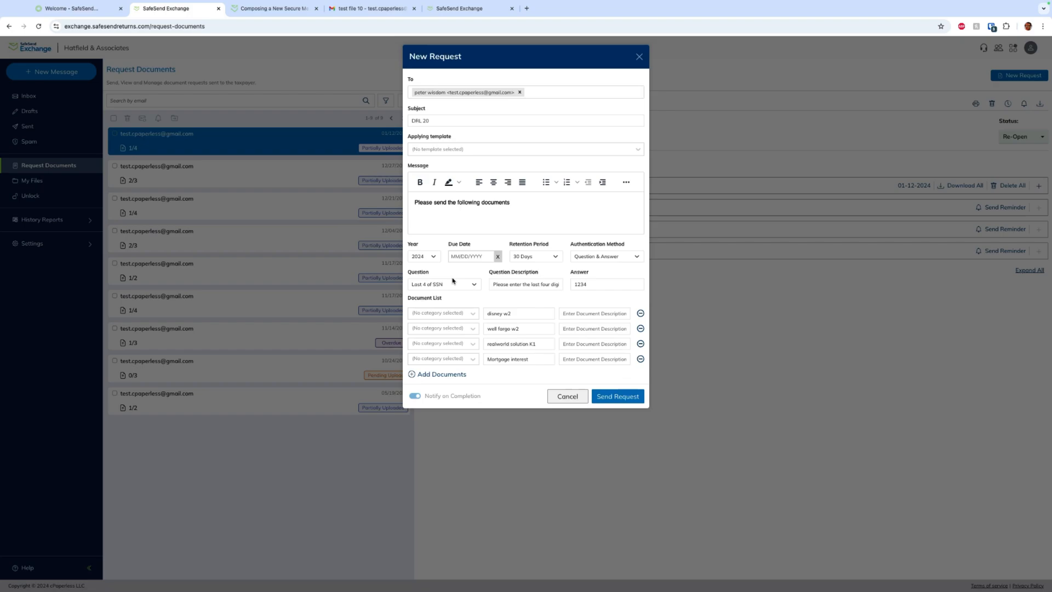
mouse_move(530, 264)
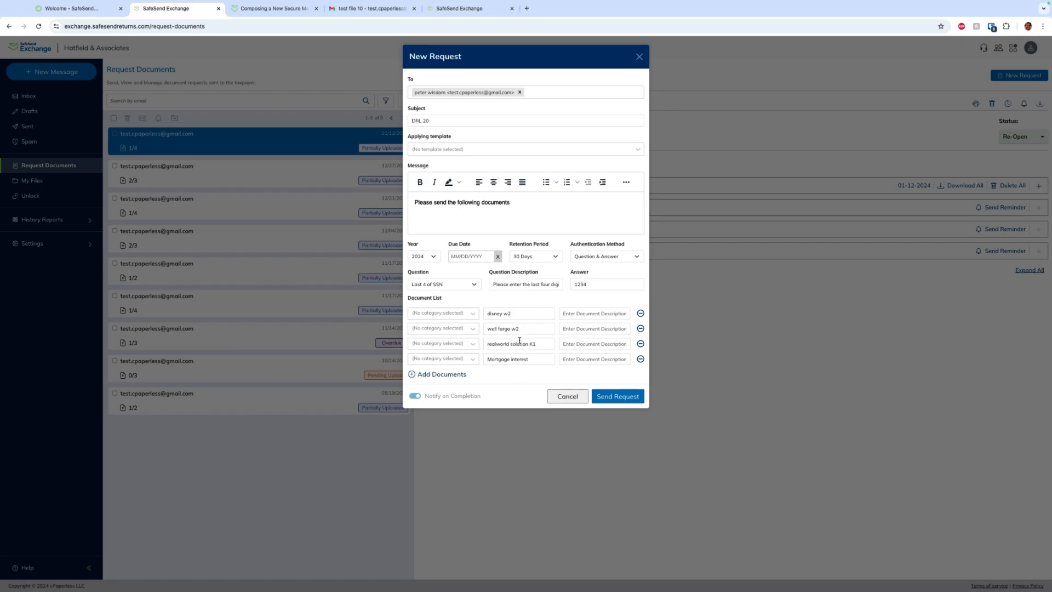
mouse_move(632, 370)
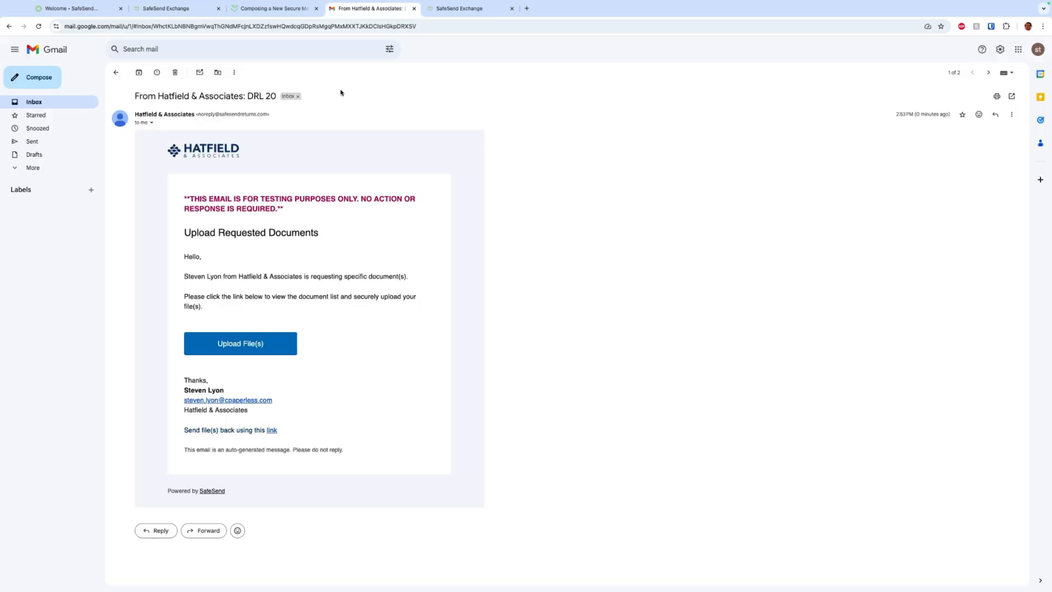
click(240, 343)
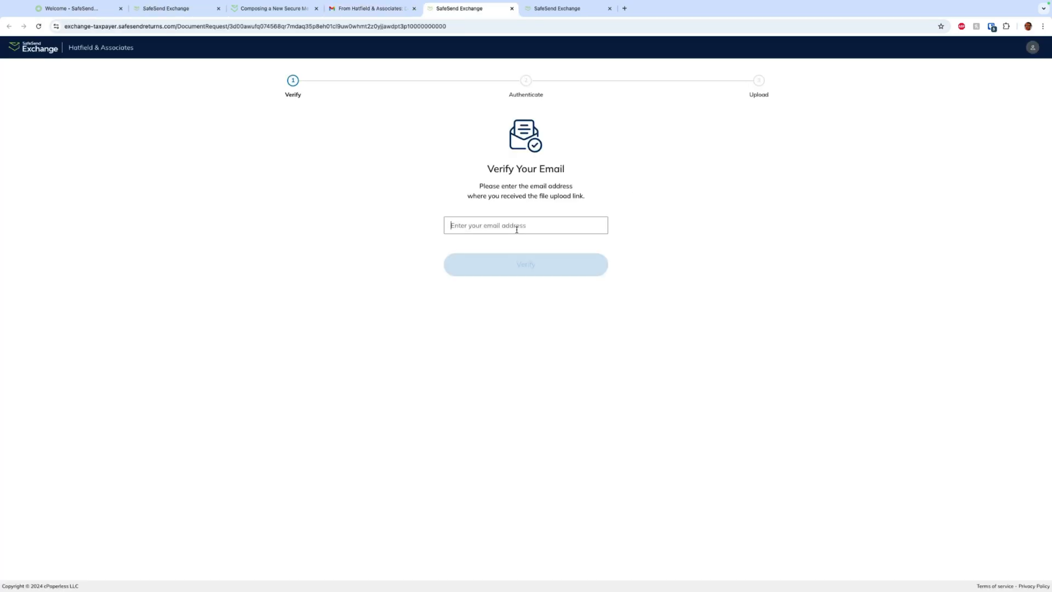
click(526, 264)
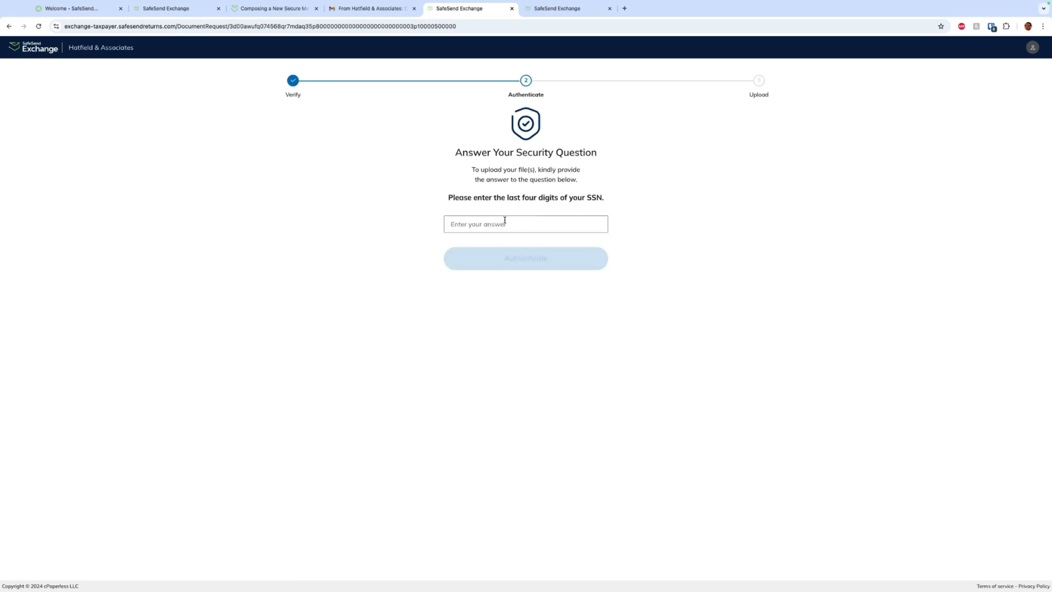
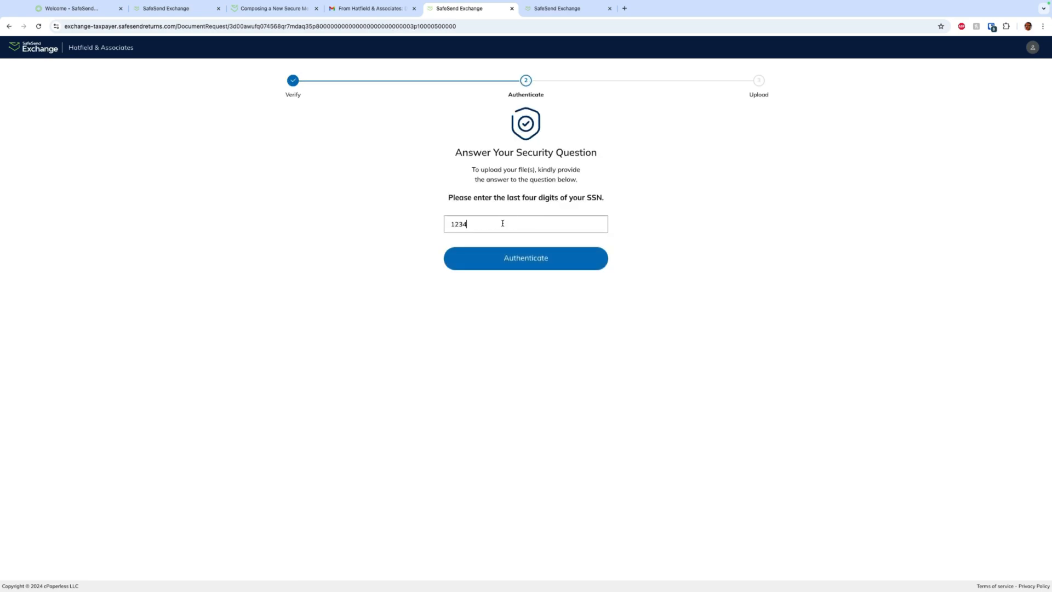
click(526, 257)
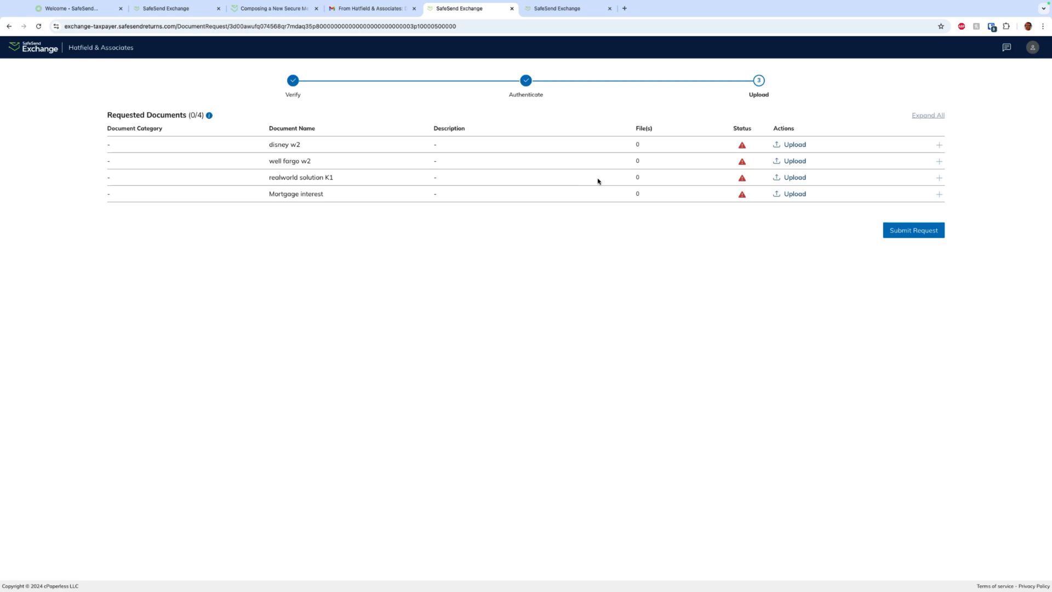
mouse_move(678, 186)
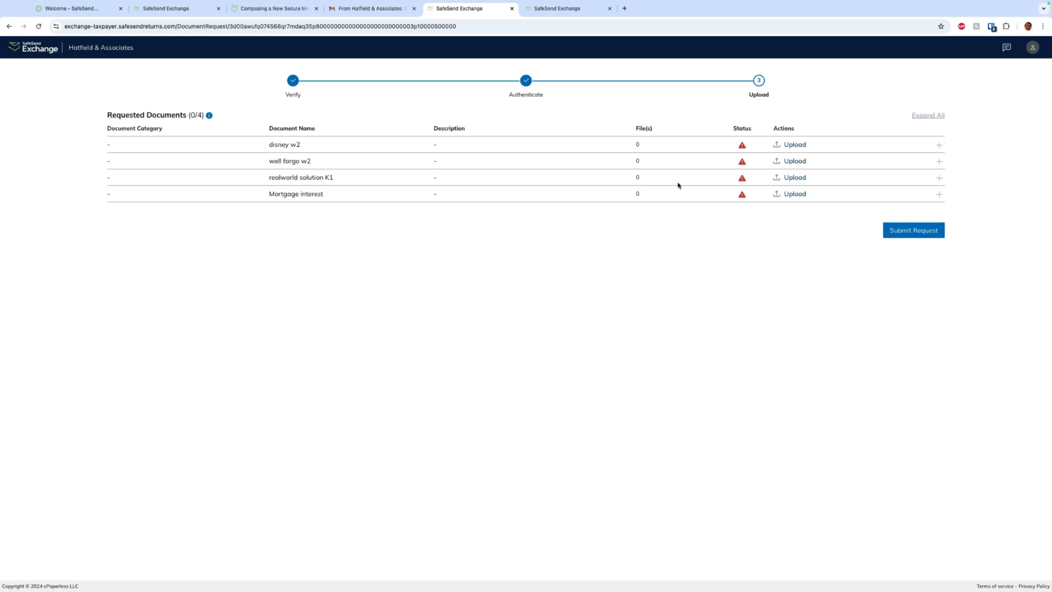
Step: Upload the organizer PDF against disney w2 and expand its row to show the file
click(794, 144)
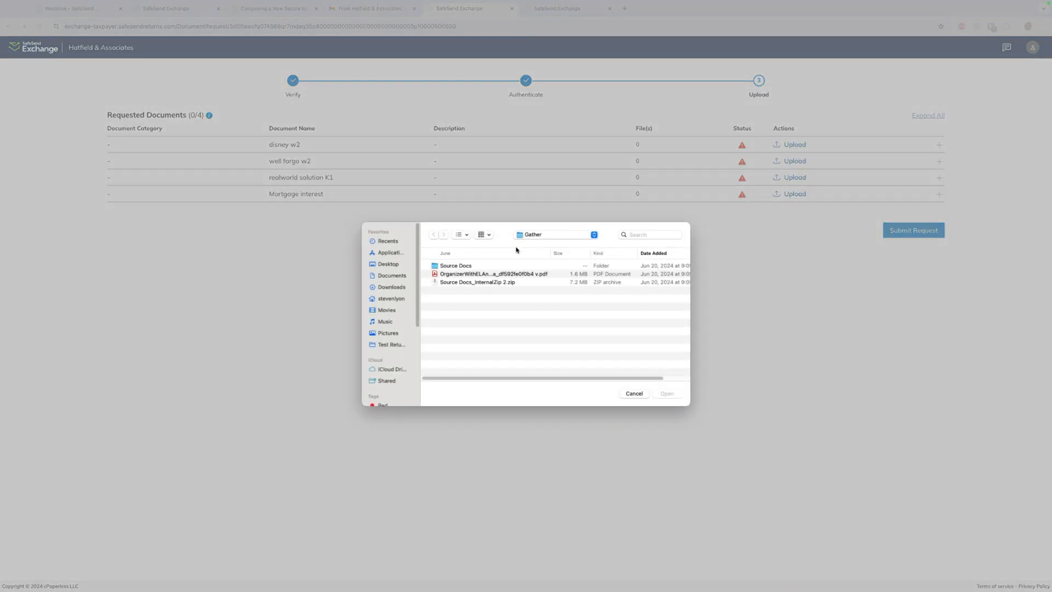
click(667, 394)
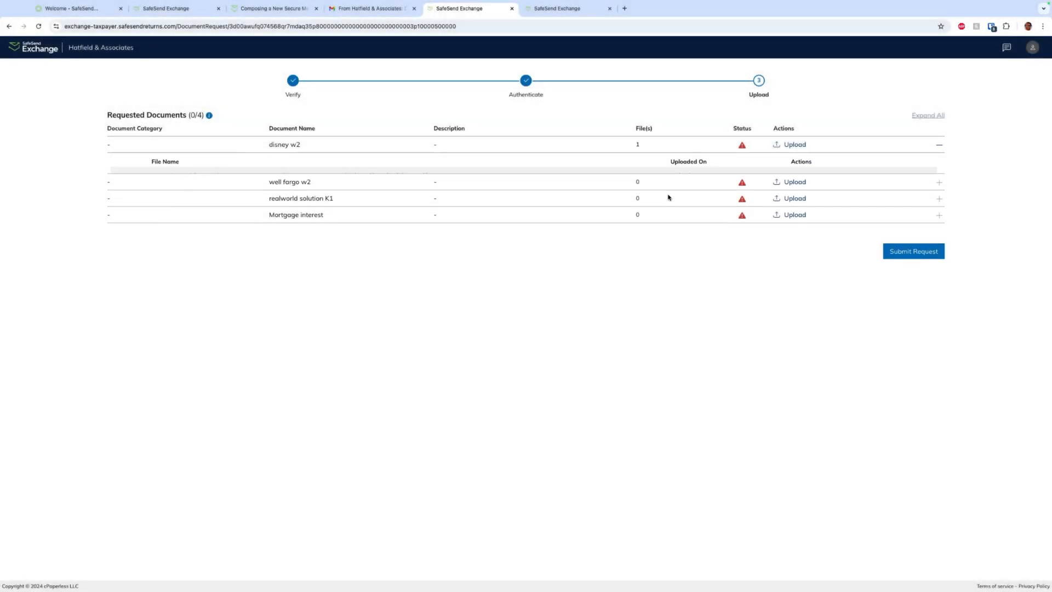
click(794, 144)
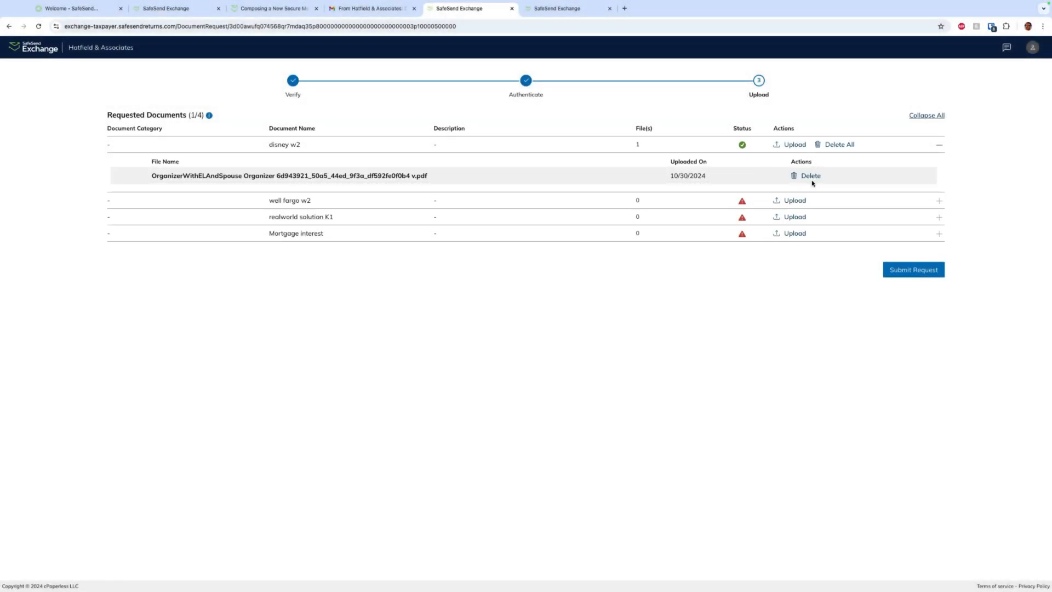
mouse_move(790, 234)
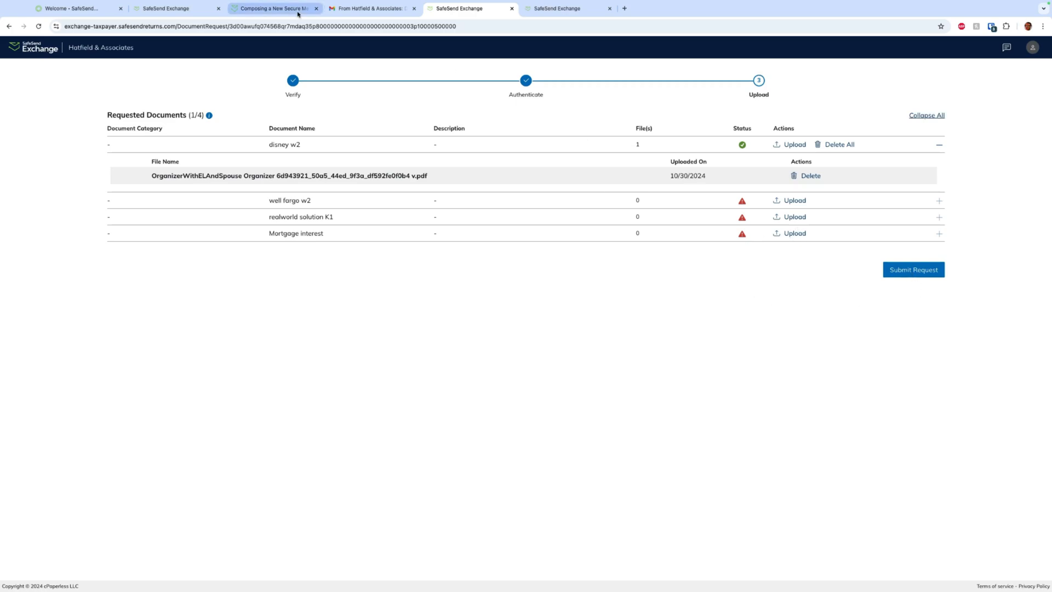
Step: On the firm side, leave DRL 20 Open, cancel Request More, and expand History Reports
click(171, 8)
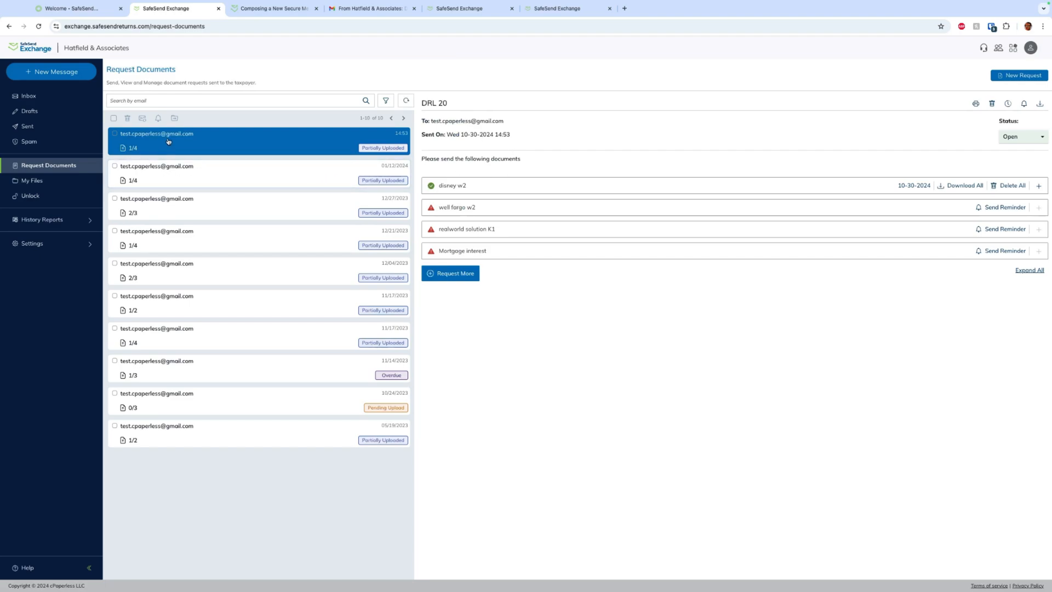
mouse_move(332, 153)
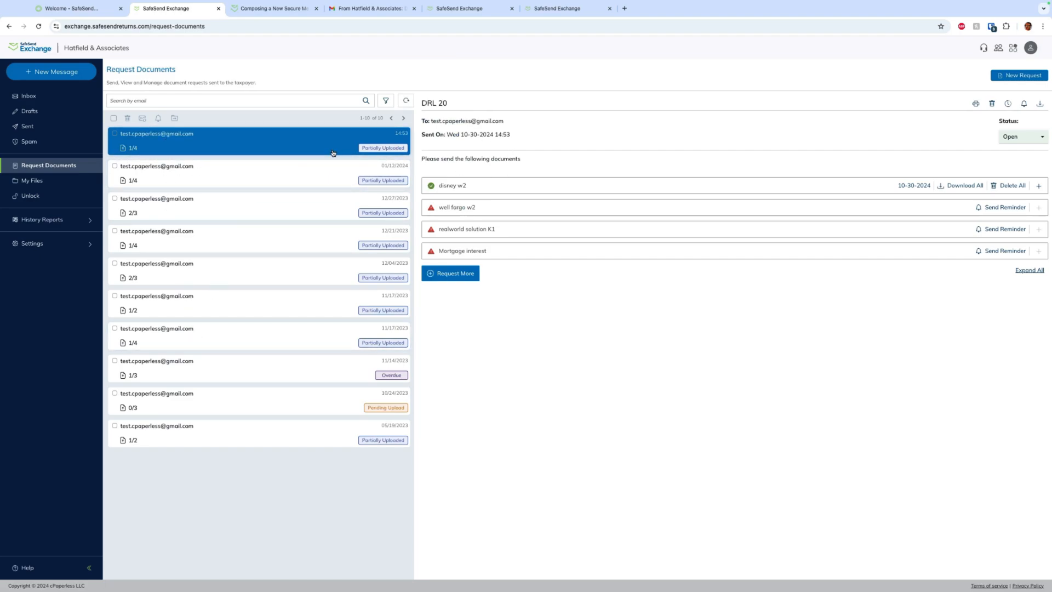
mouse_move(644, 176)
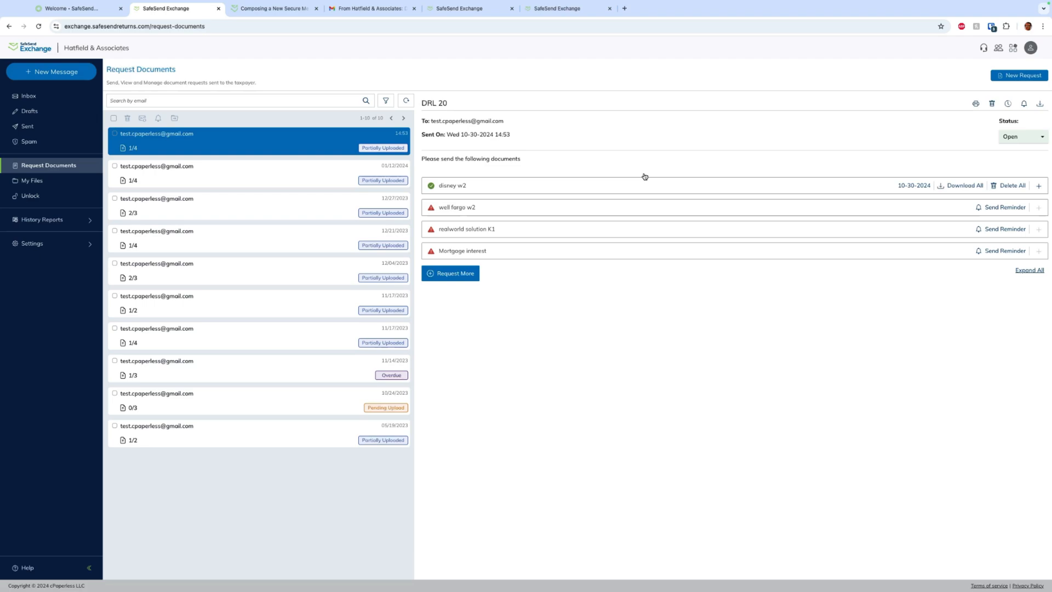
mouse_move(521, 186)
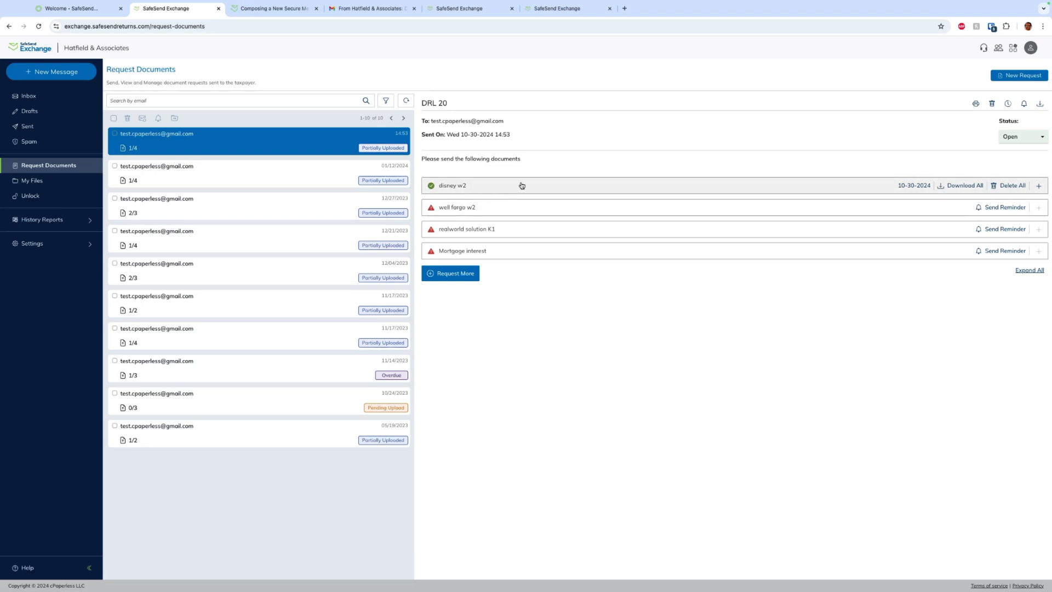
mouse_move(744, 209)
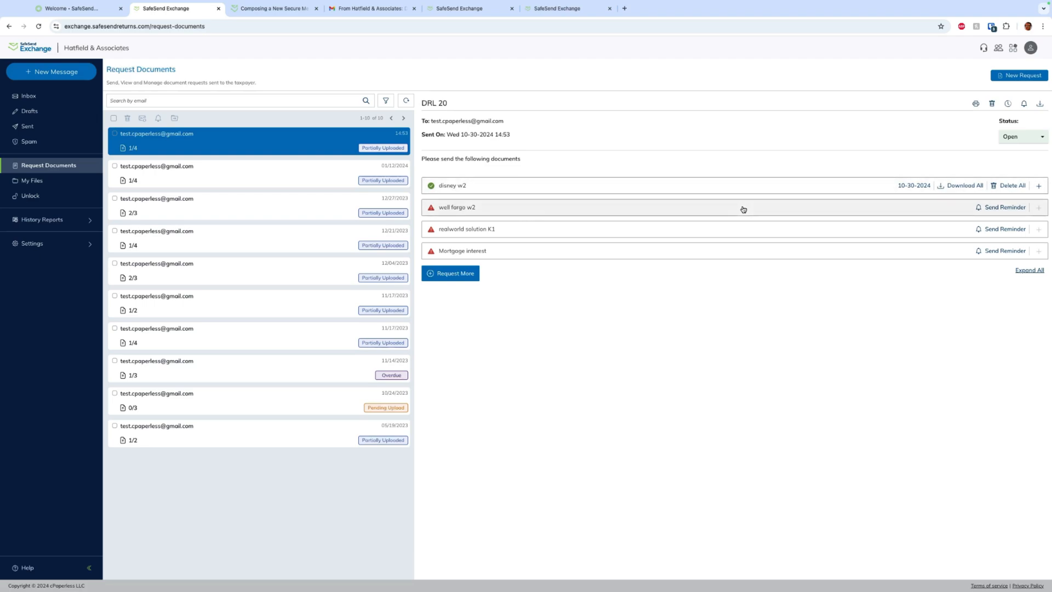
mouse_move(984, 221)
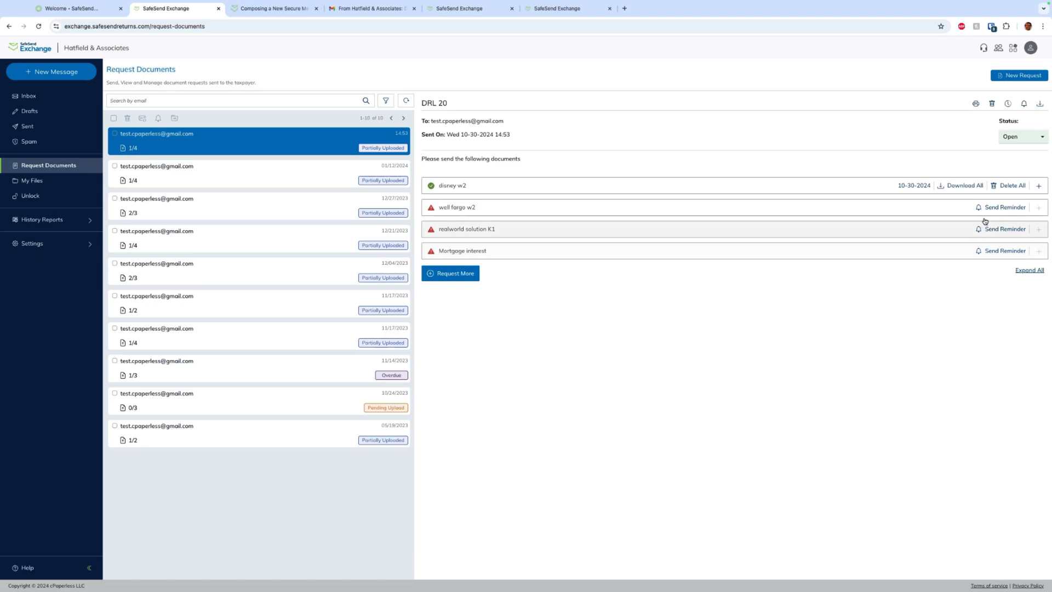
mouse_move(997, 162)
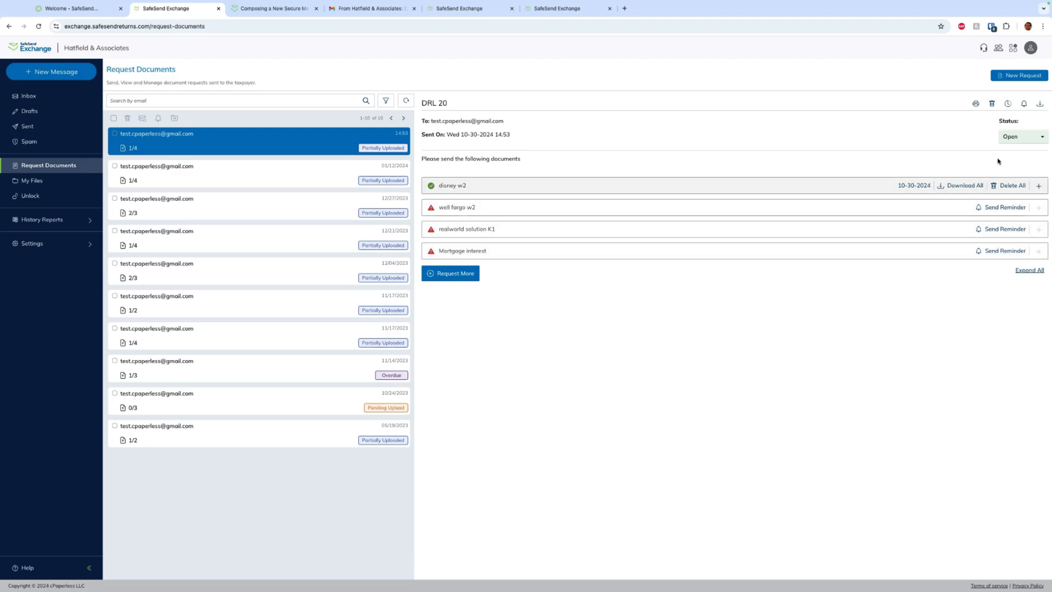
click(1022, 136)
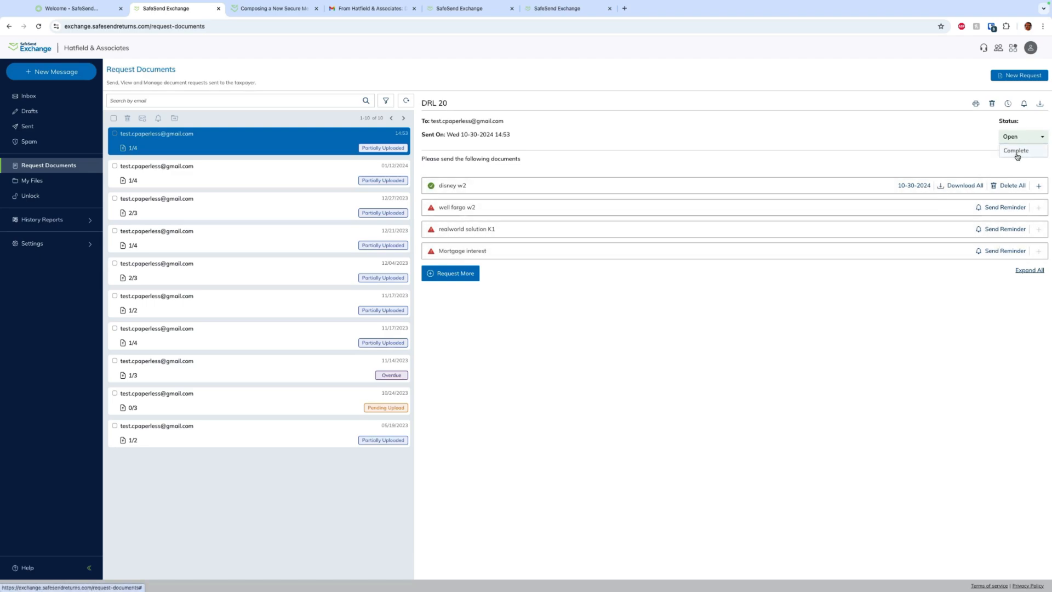
click(1022, 136)
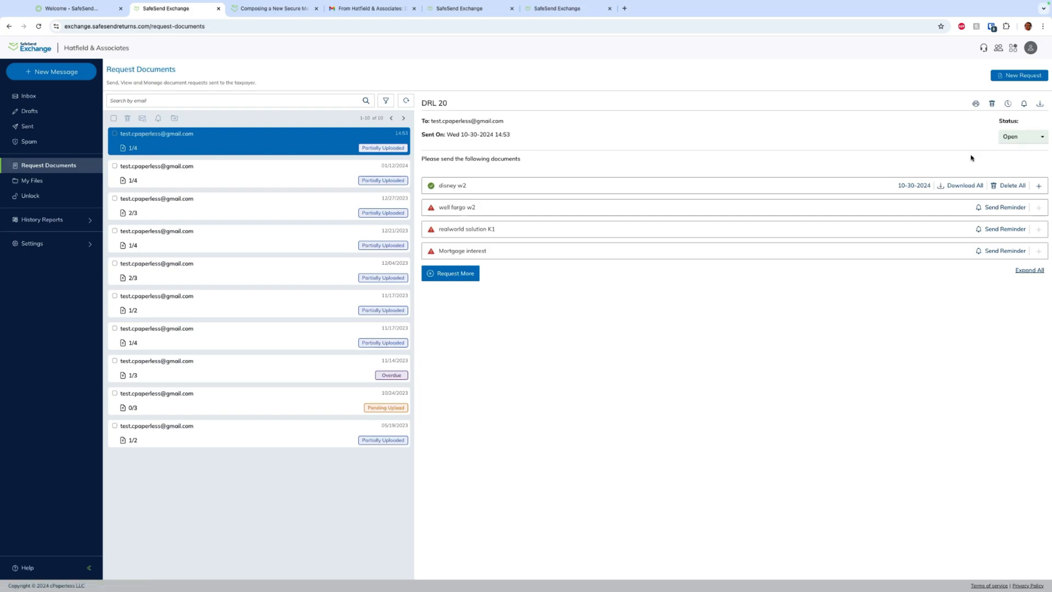
click(451, 273)
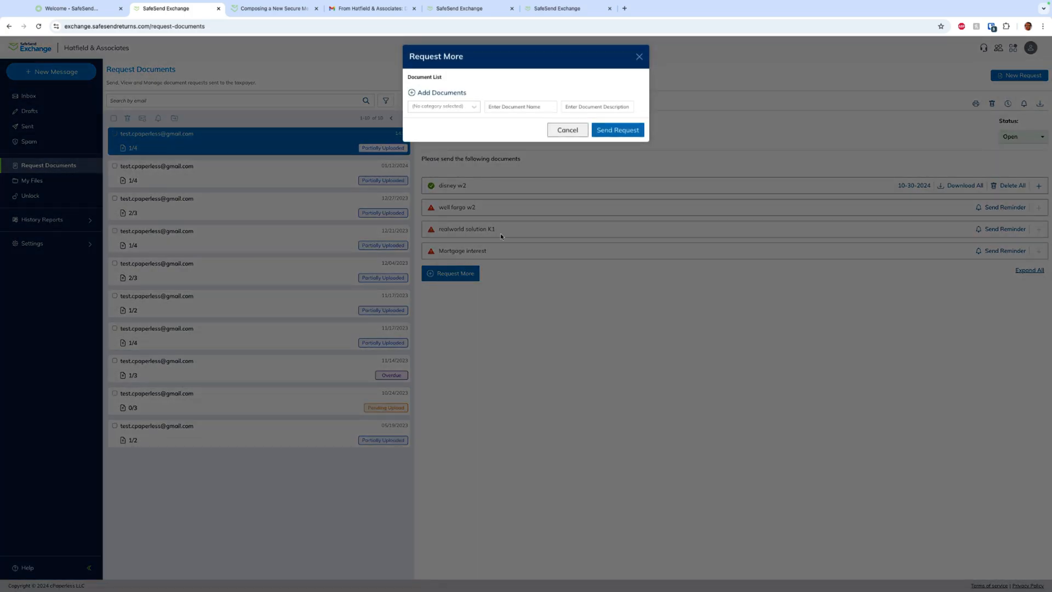
click(567, 130)
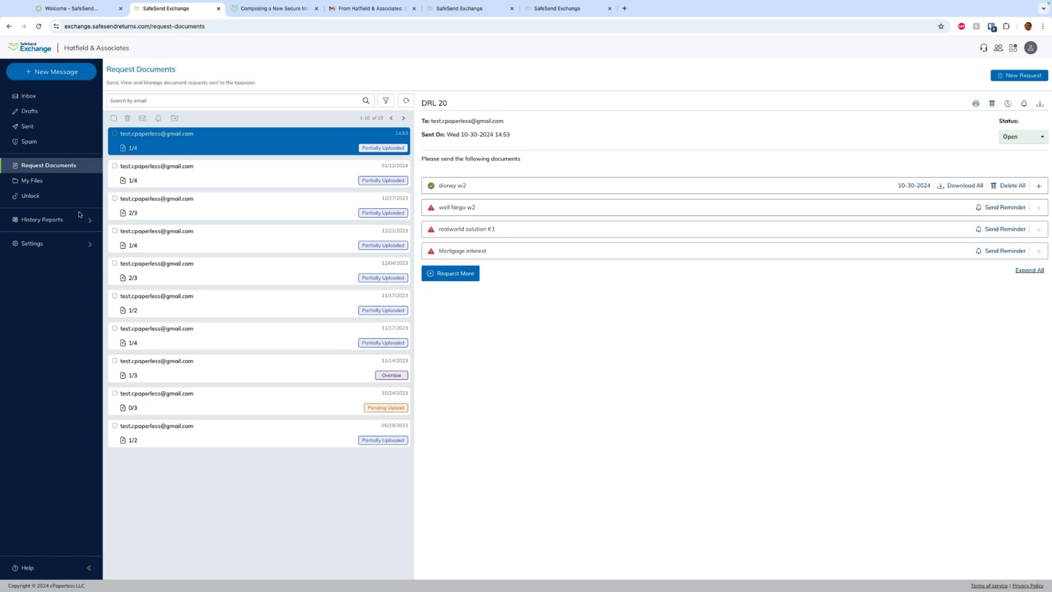
click(42, 219)
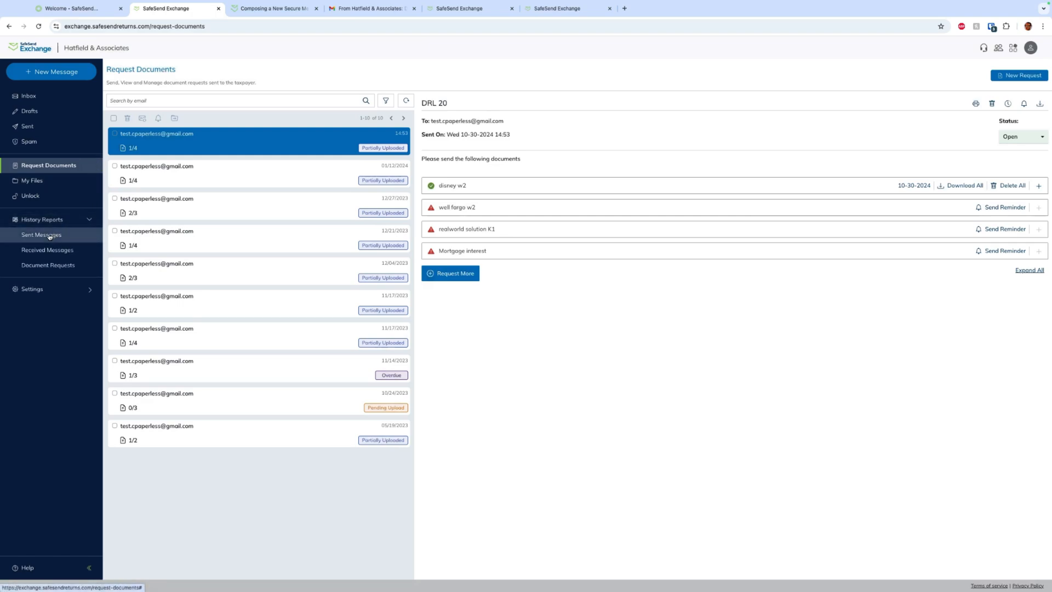
Step: Open Received Messages history: 144 received, 29 via drop off, 0 via folder link
click(47, 251)
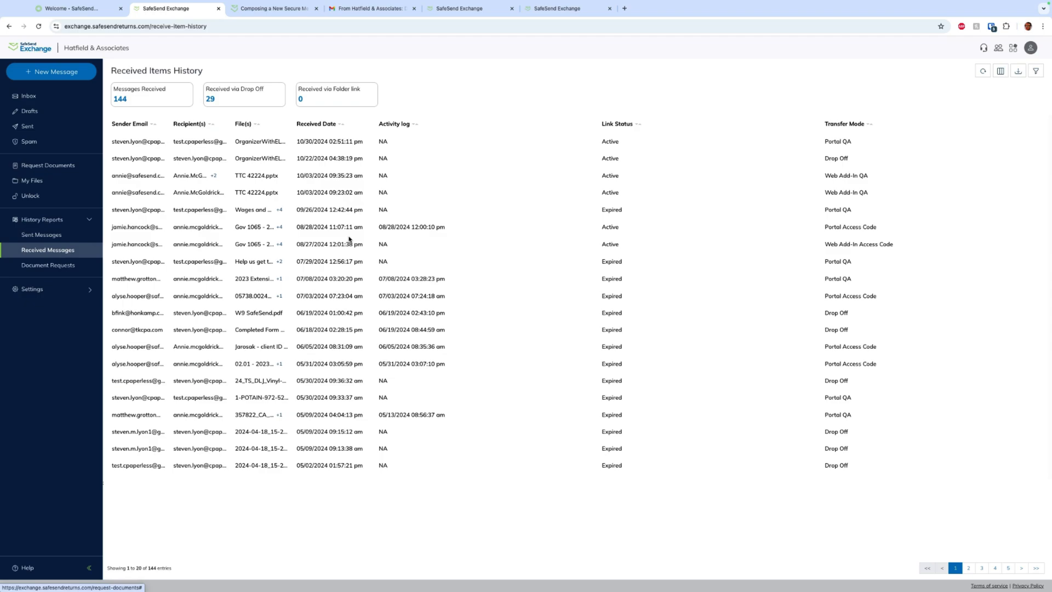
mouse_move(136, 116)
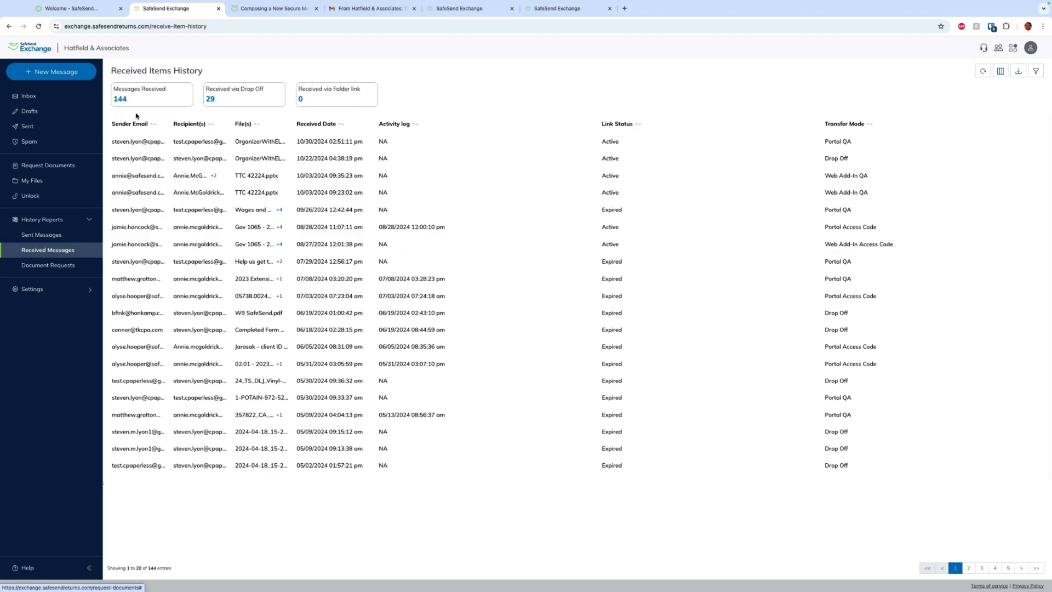
mouse_move(346, 129)
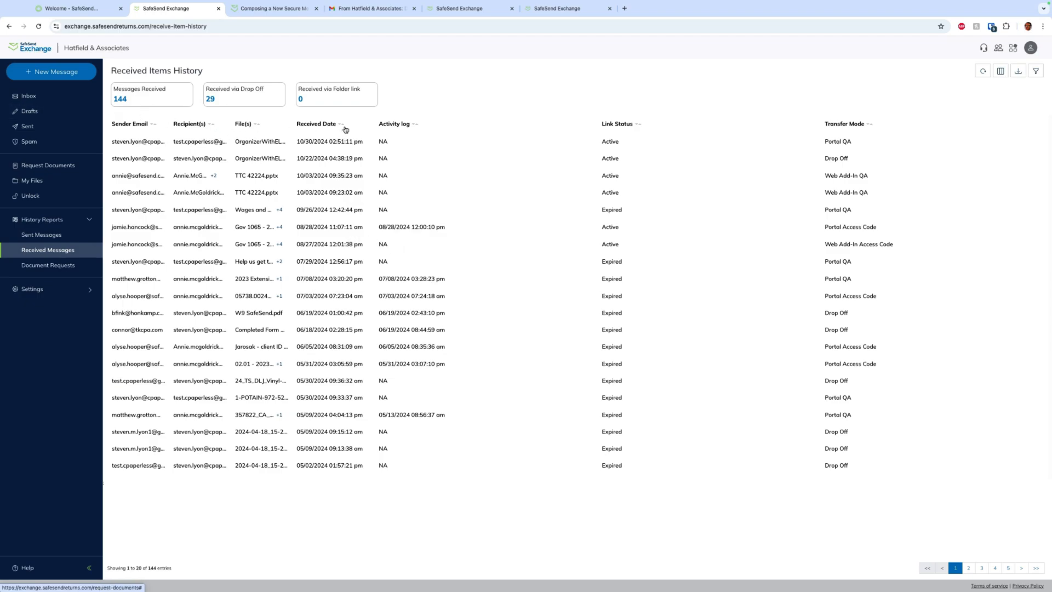
mouse_move(583, 122)
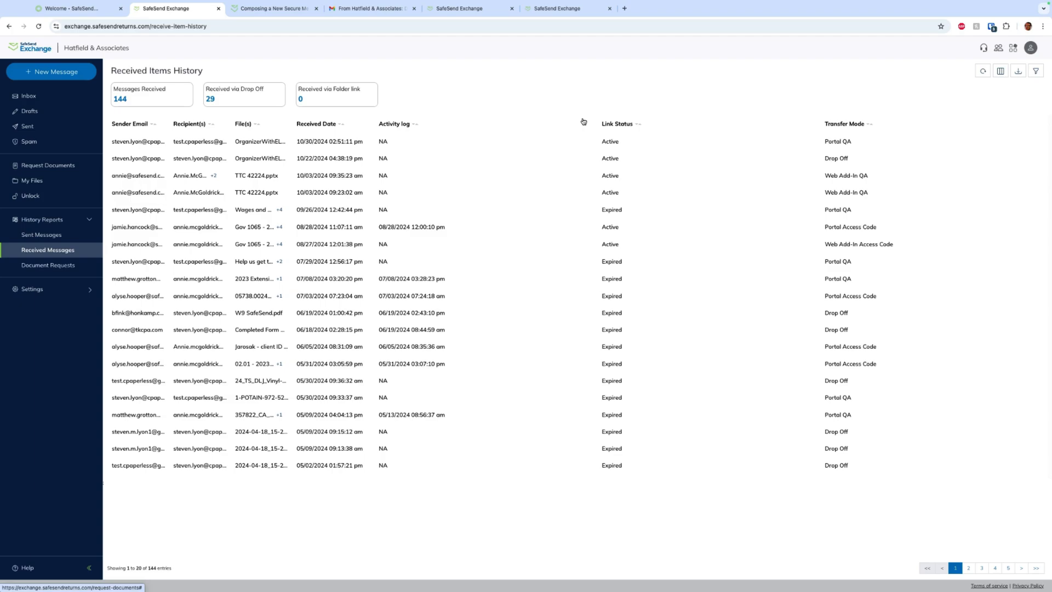
mouse_move(954, 116)
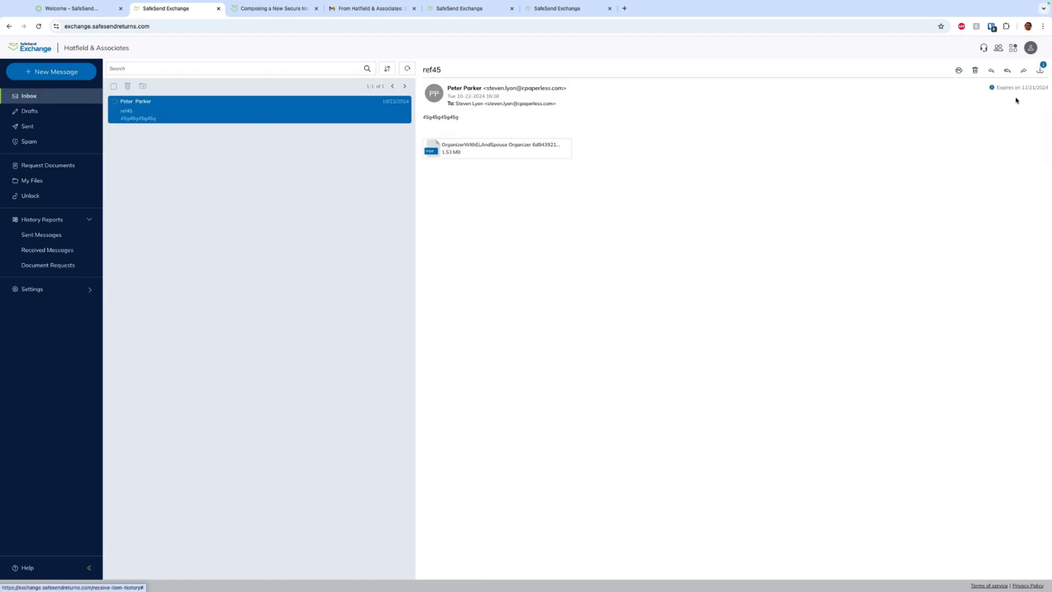
Step: Open Drop Off Links from the profile menu to view company and personal links
click(1031, 48)
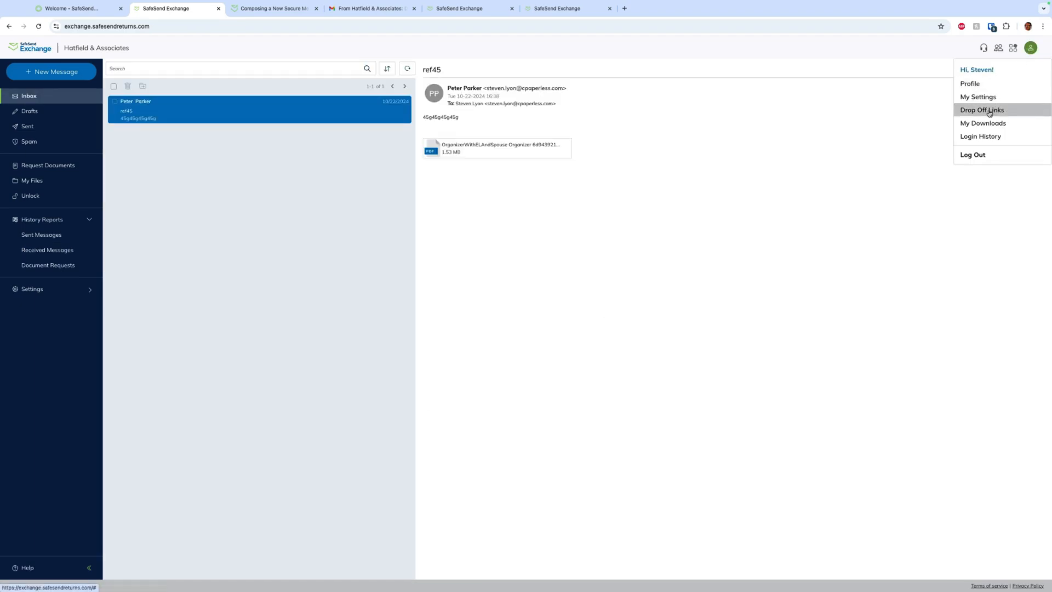
click(981, 110)
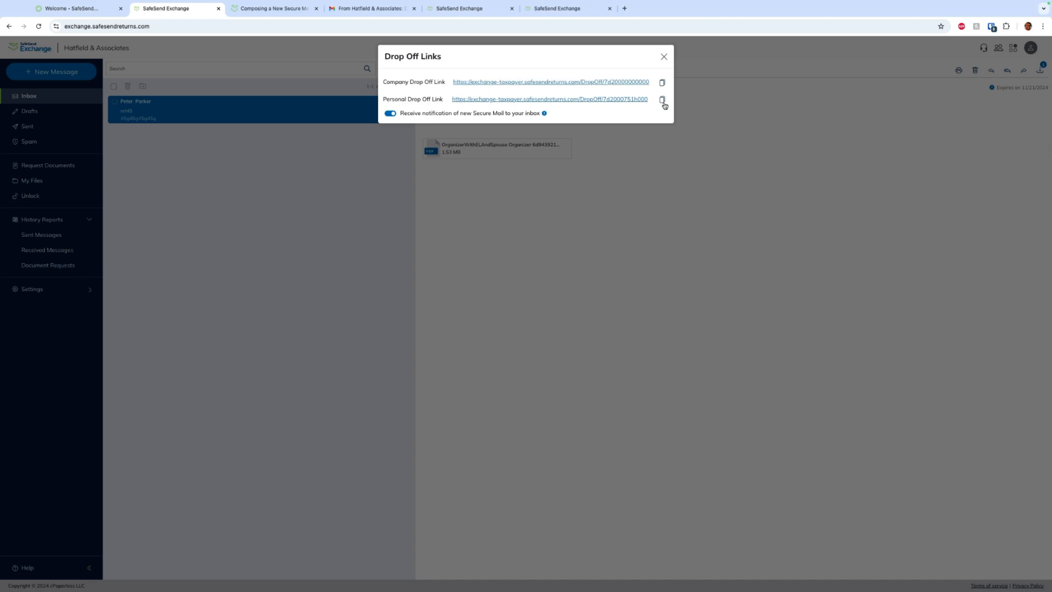
mouse_move(660, 99)
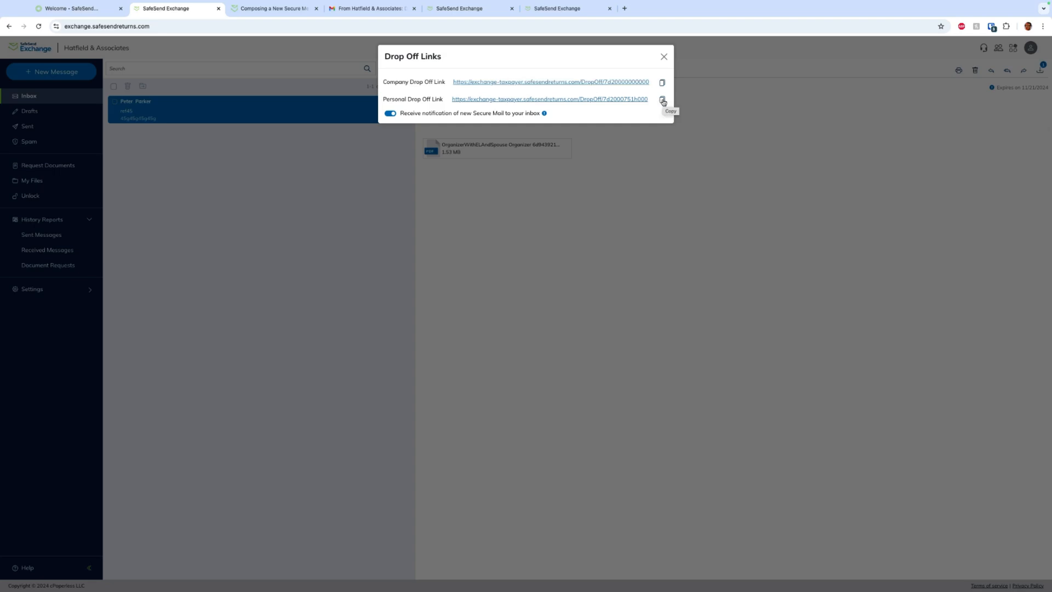
mouse_move(640, 85)
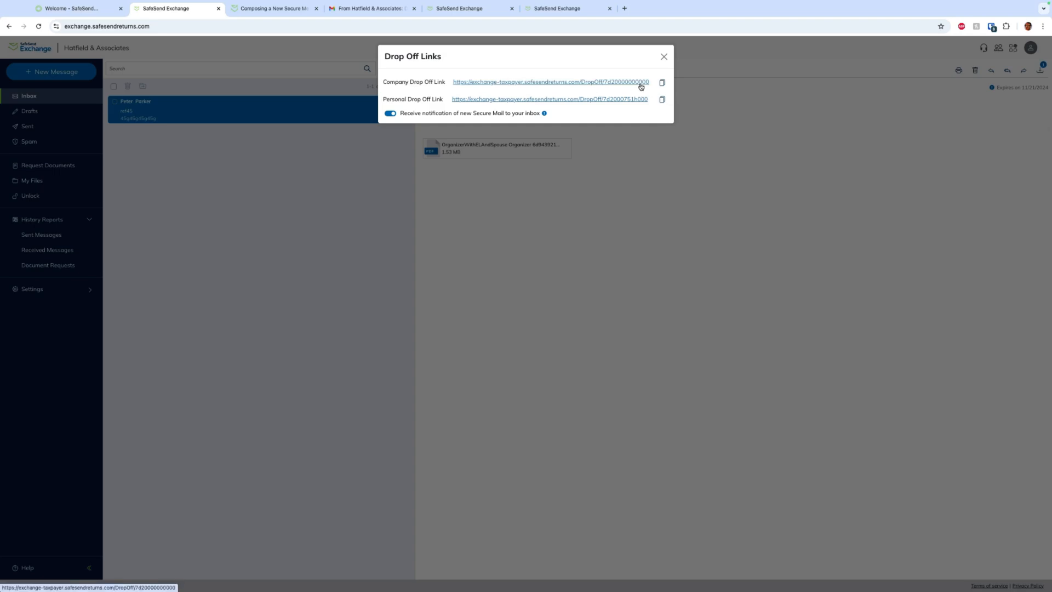
mouse_move(630, 90)
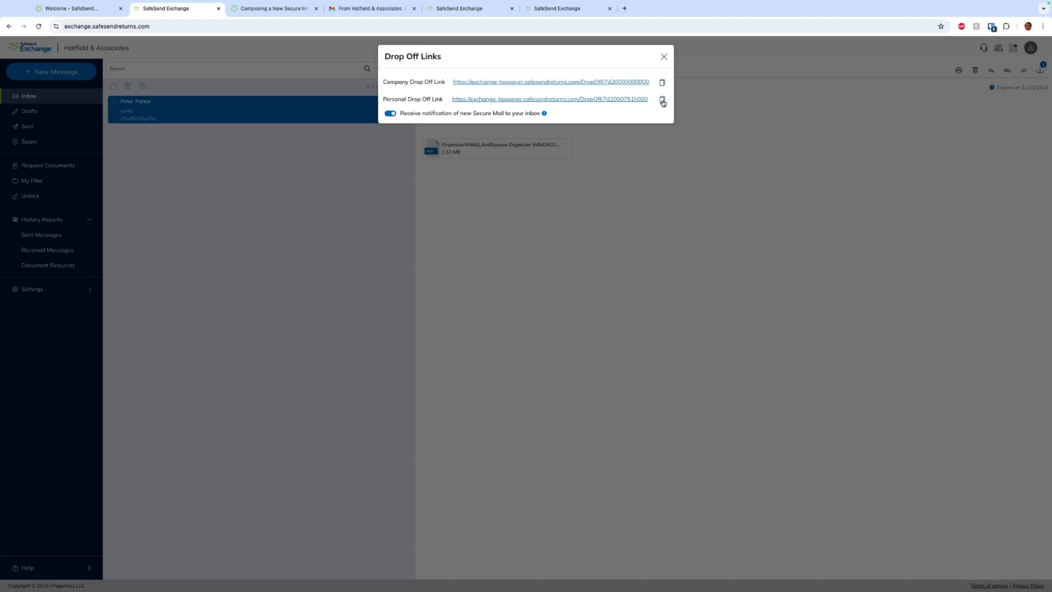
mouse_move(661, 99)
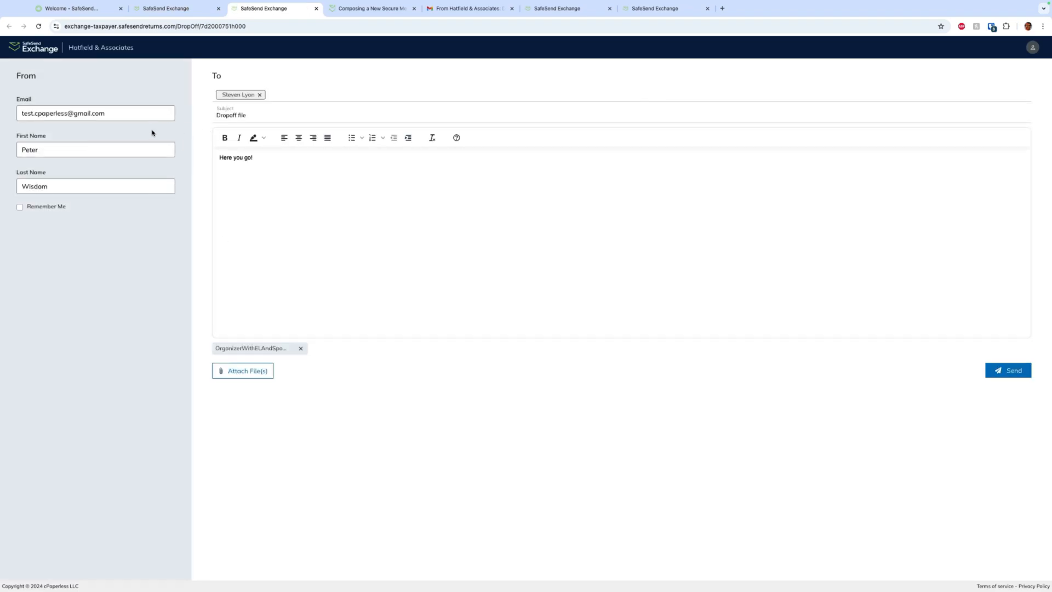
mouse_move(319, 276)
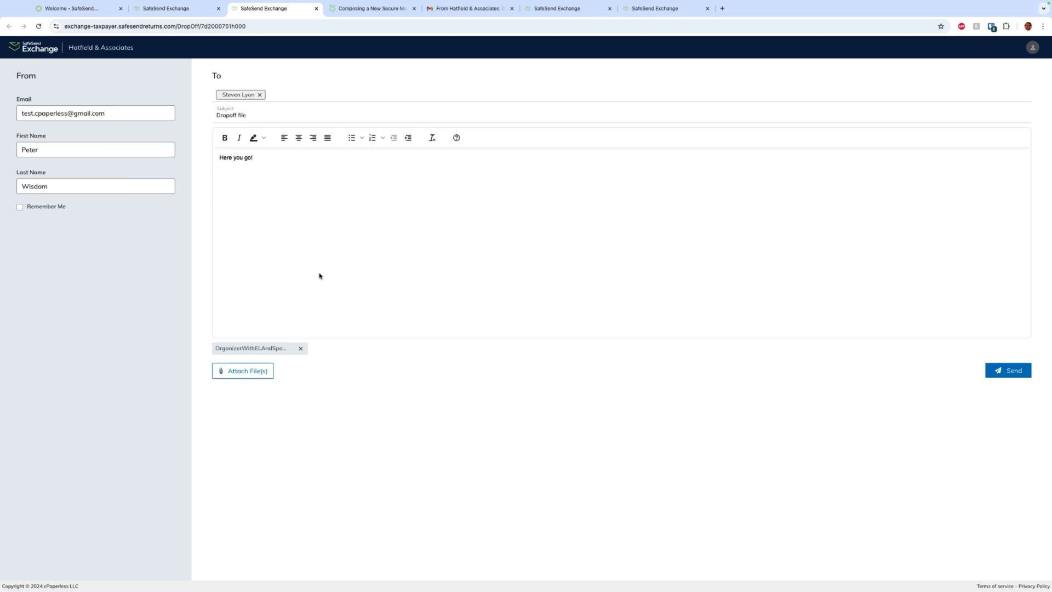
mouse_move(249, 250)
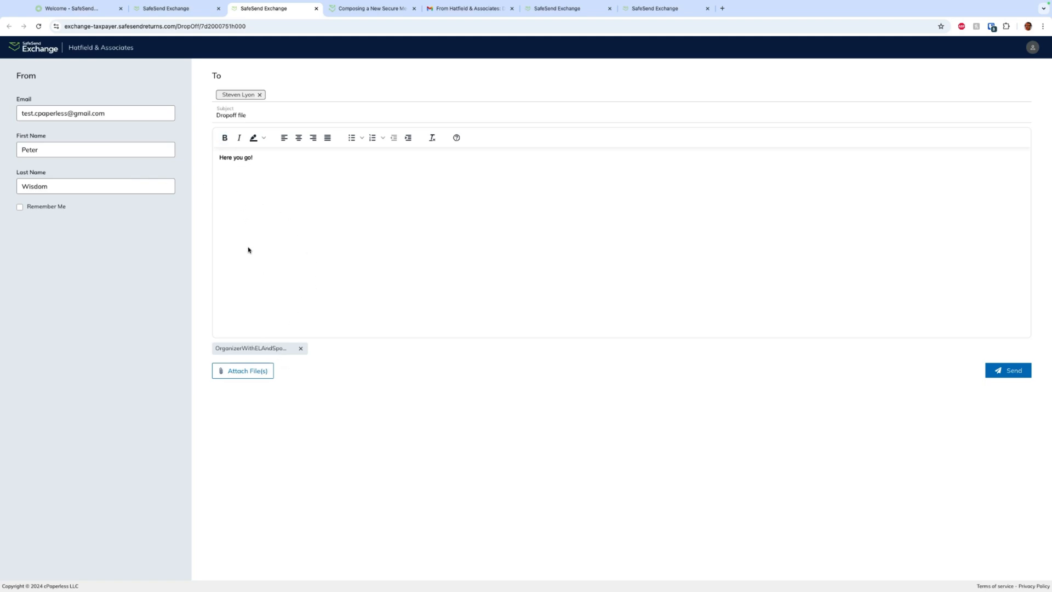
click(1008, 370)
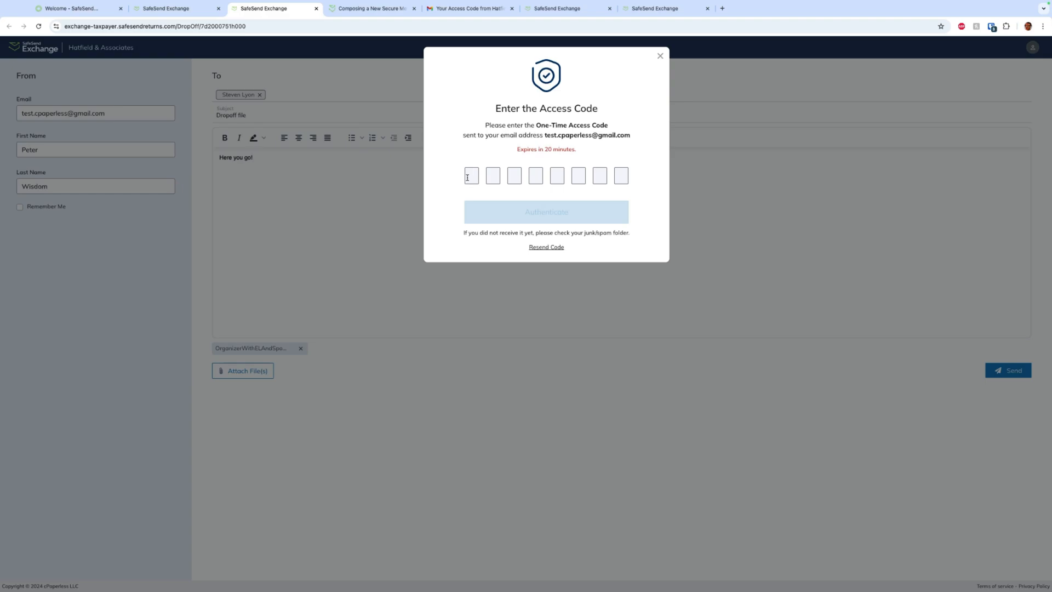
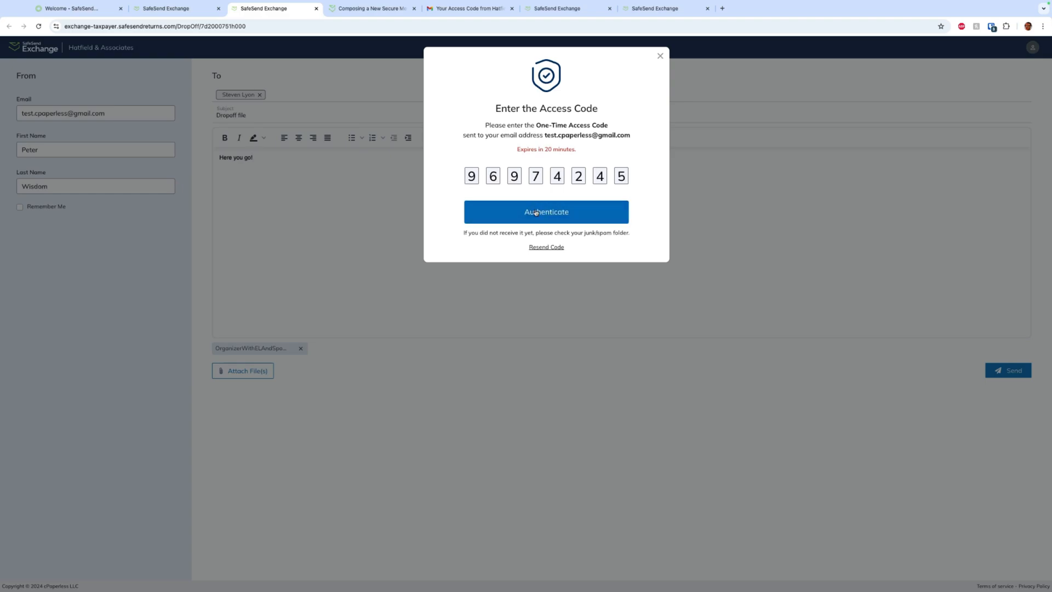
click(545, 211)
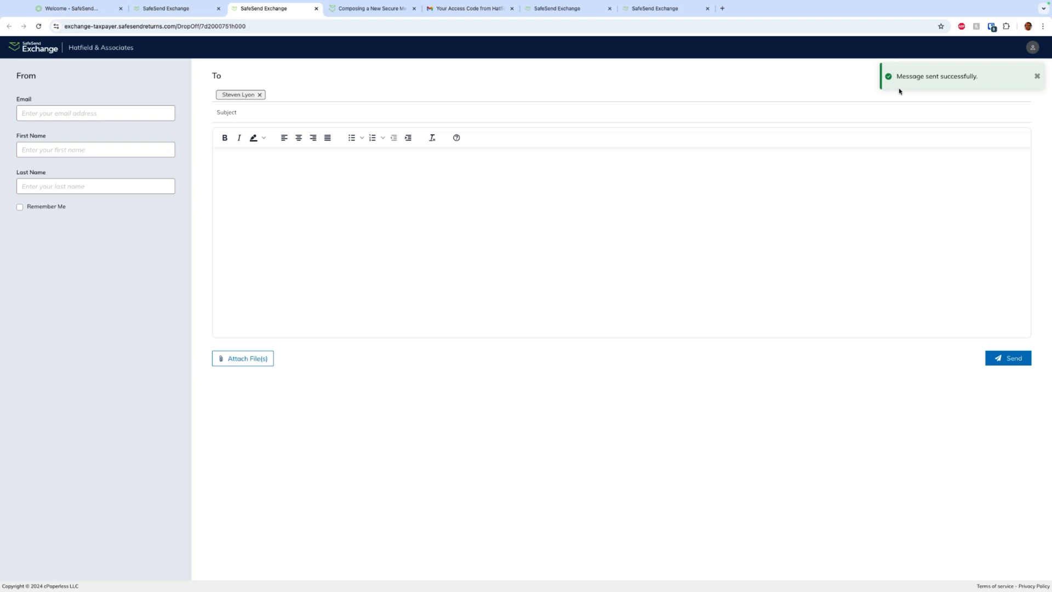
click(174, 8)
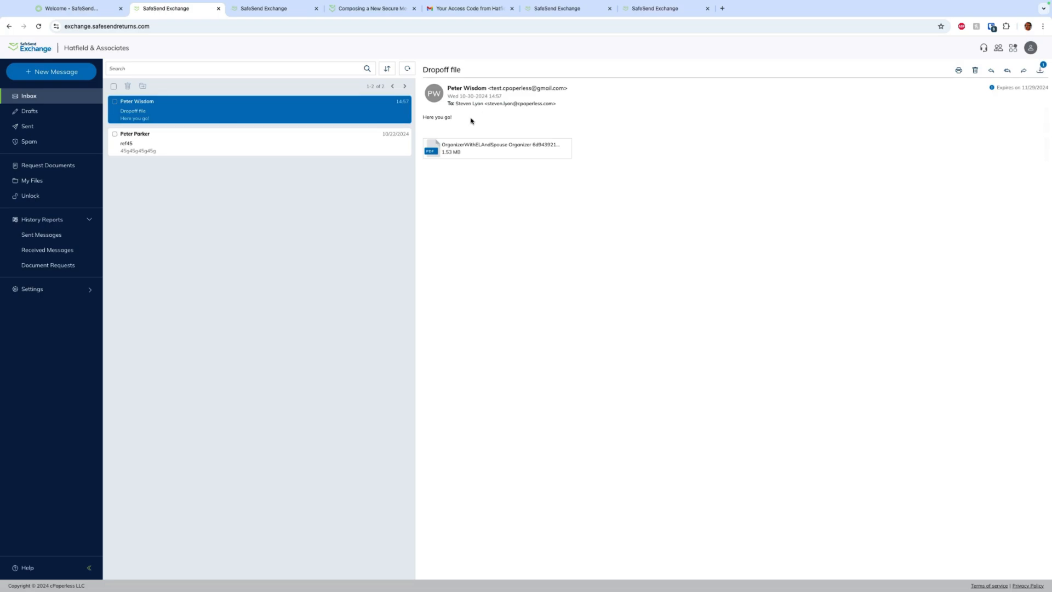
mouse_move(474, 147)
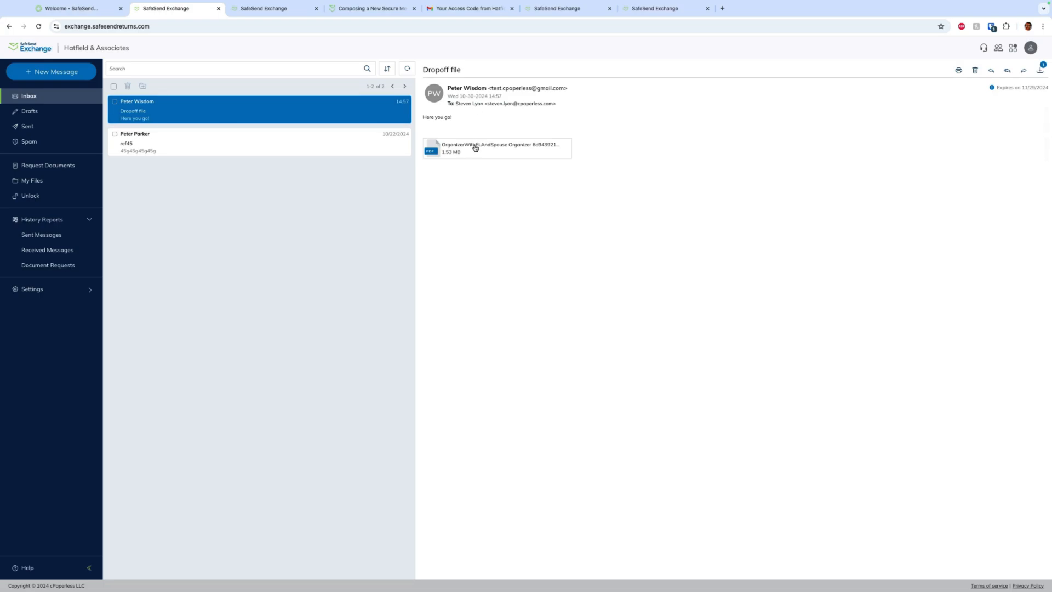